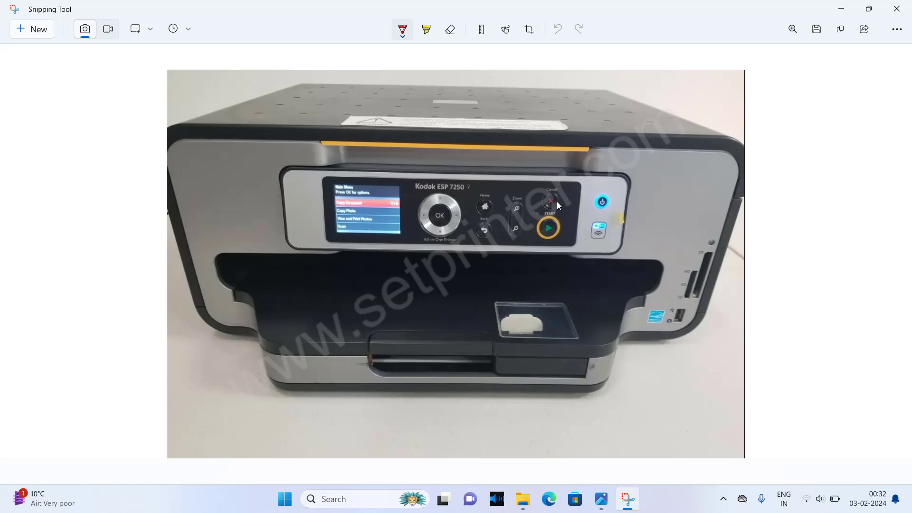
mouse_move(572, 200)
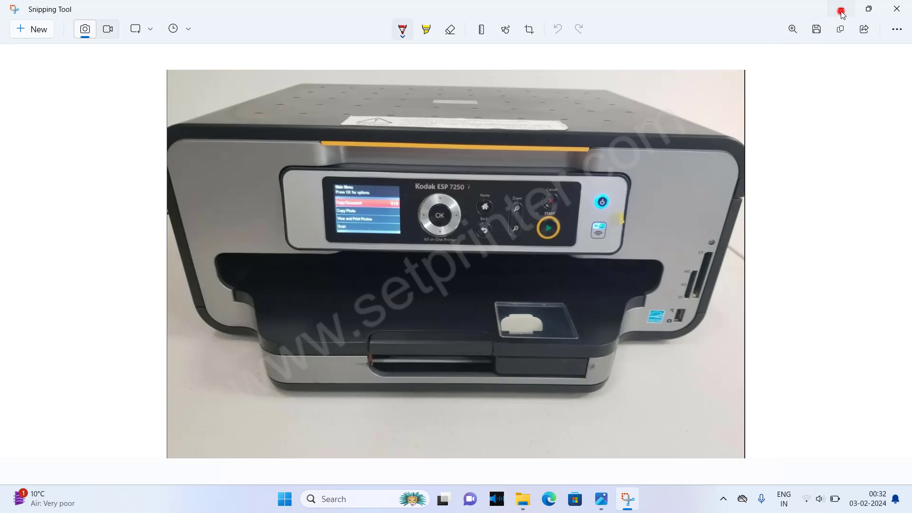
Step: Hide the printer photo and inspect the Kodak installer package and driver zip on the desktop
click(841, 8)
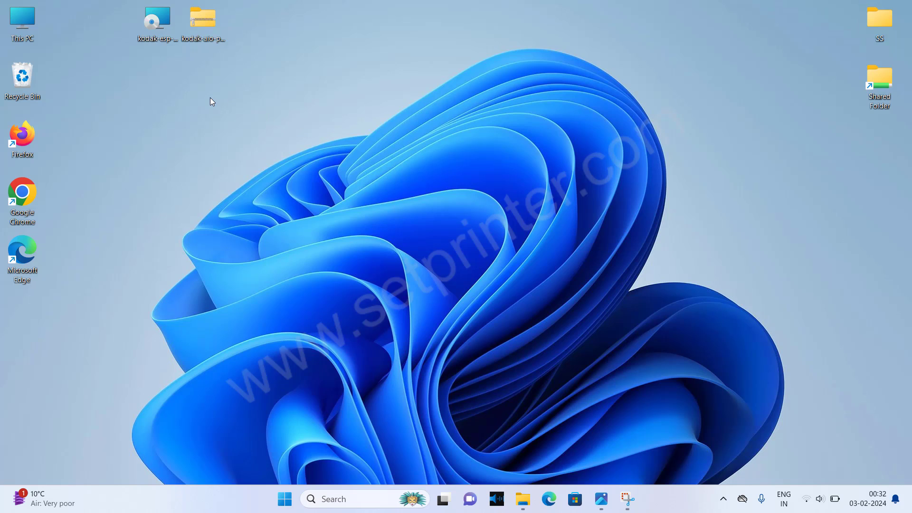
click(156, 19)
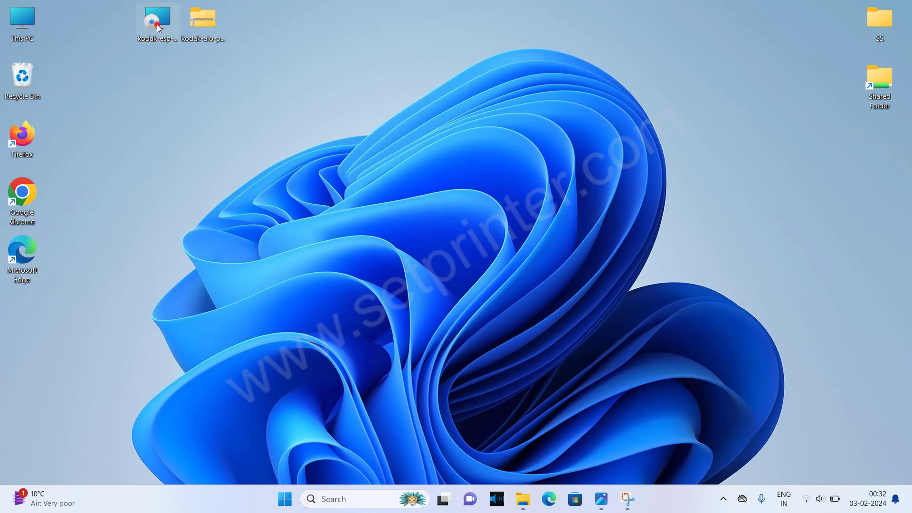
click(201, 22)
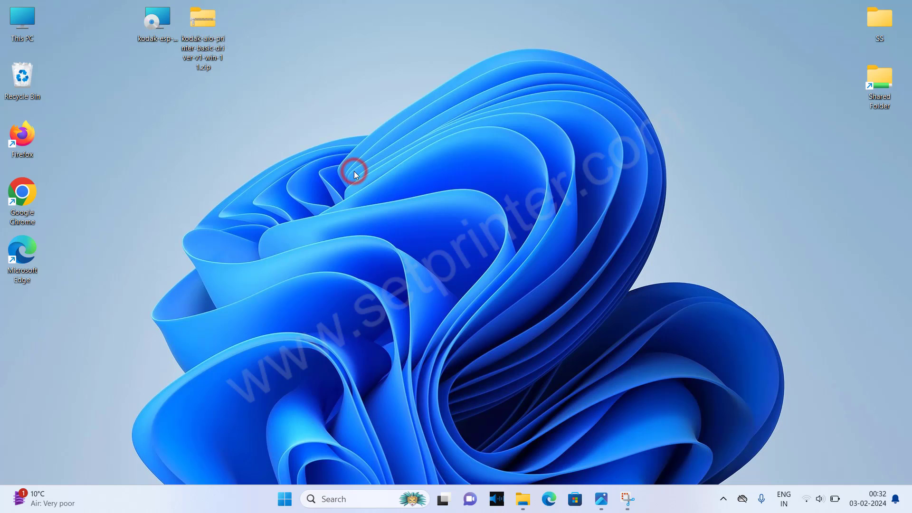
click(353, 172)
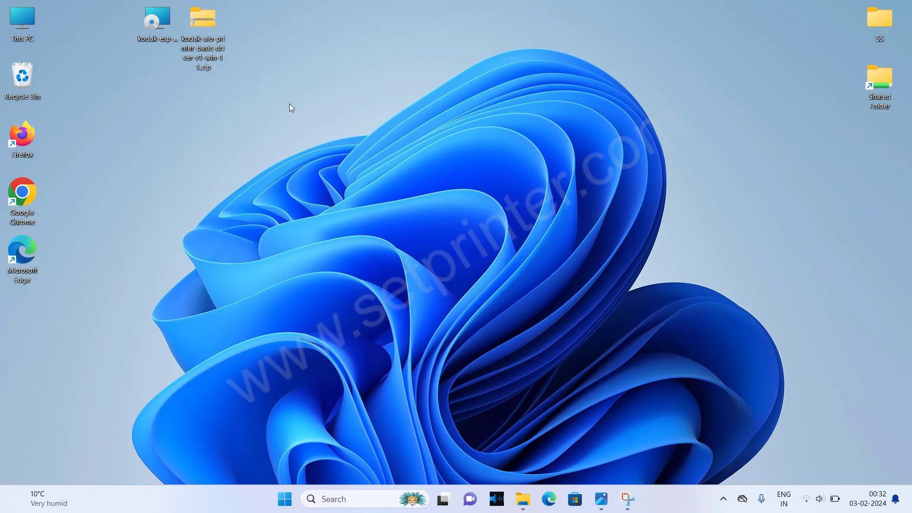
click(156, 23)
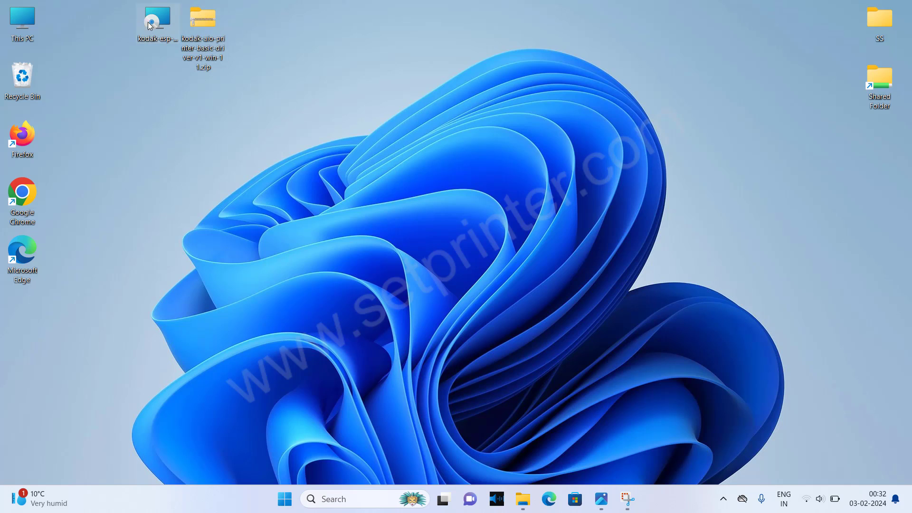
mouse_move(157, 23)
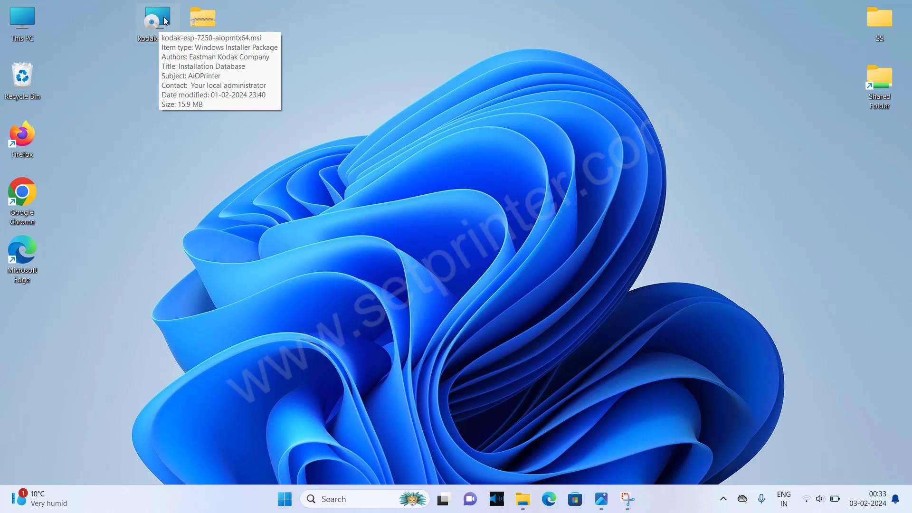
Step: Run the Kodak MSI, choose Remove to uninstall aioprnt, and finish the wizard
double_click(156, 16)
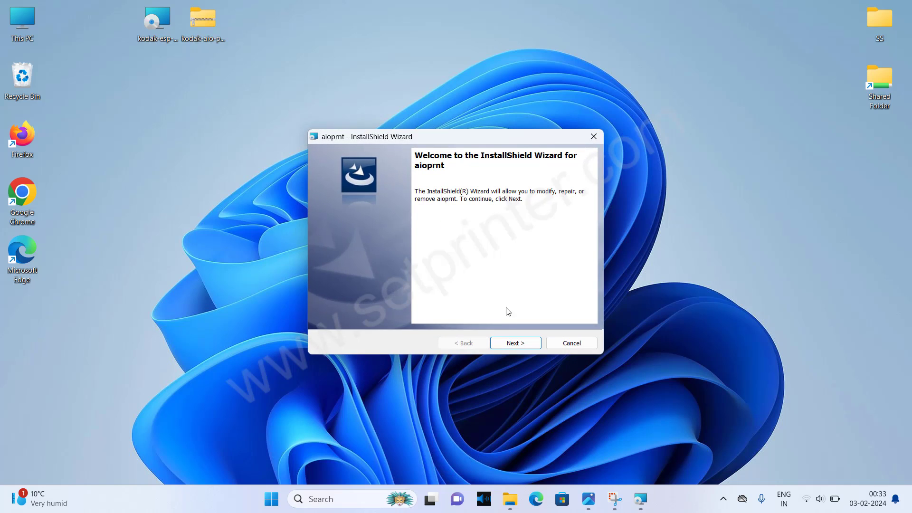
click(514, 343)
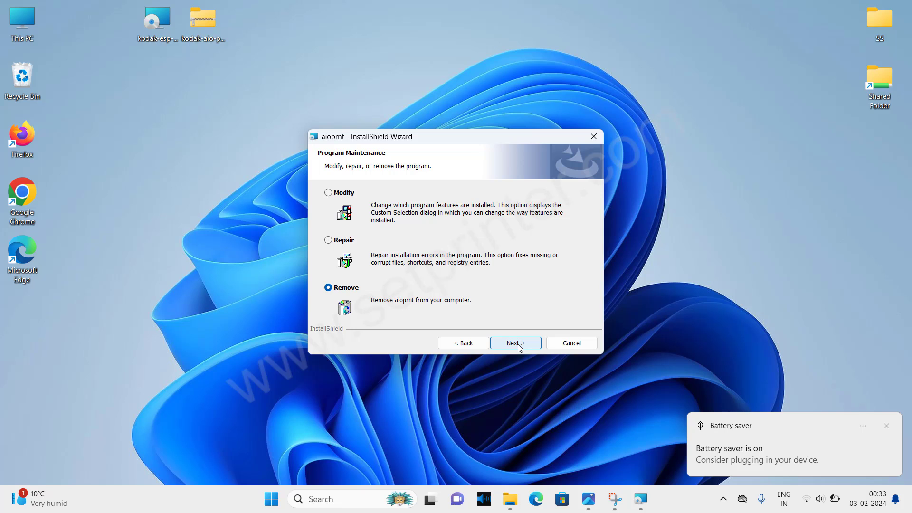
click(514, 343)
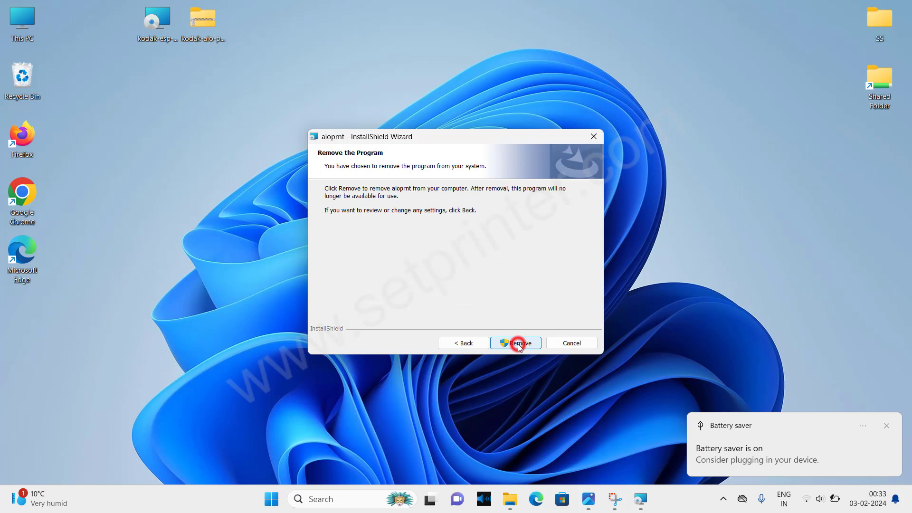
click(514, 343)
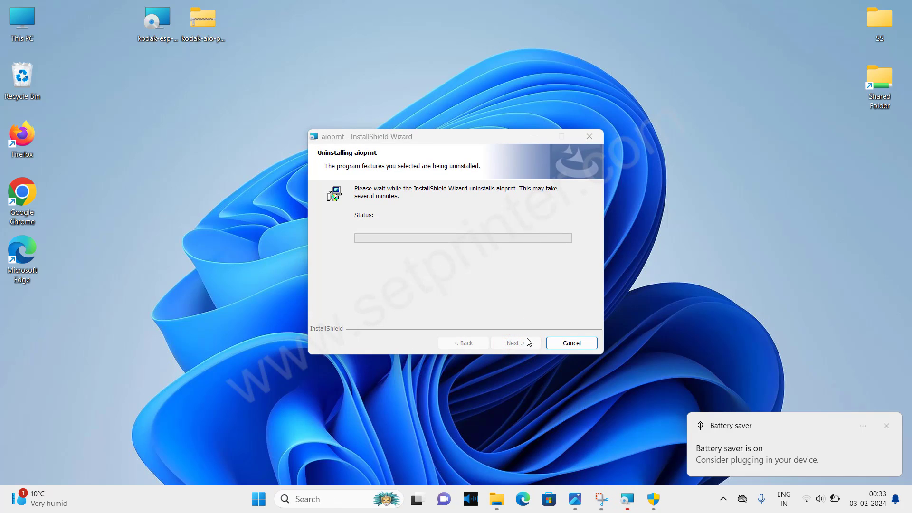
mouse_move(512, 310)
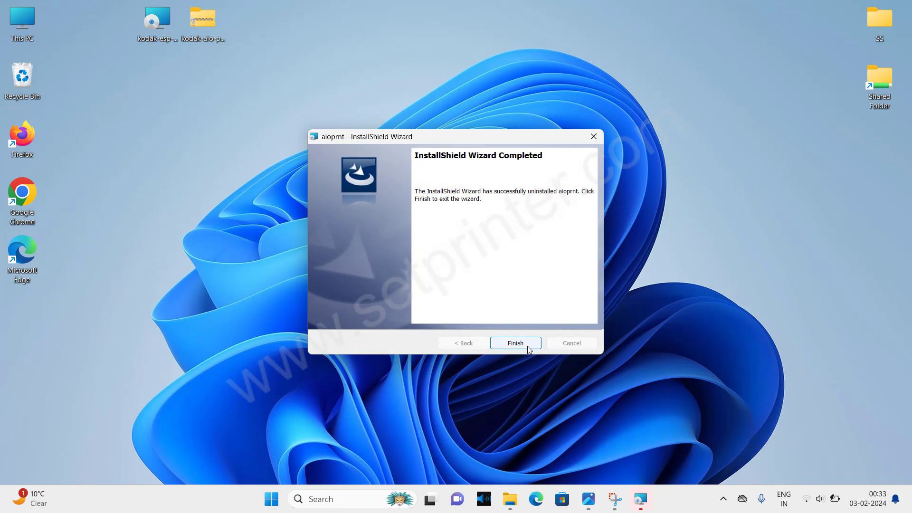
click(514, 343)
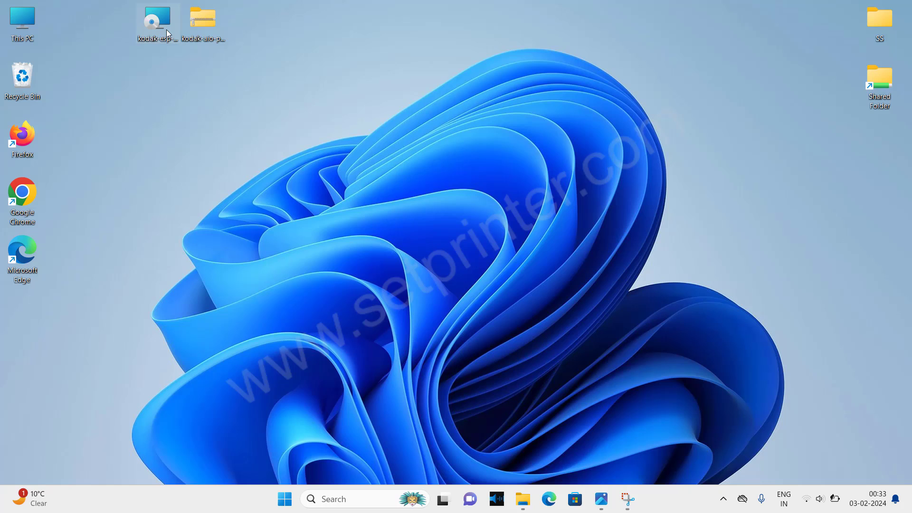
Step: Relaunch the Kodak MSI, accept the licence, keep customer info and the Complete setup type
double_click(155, 20)
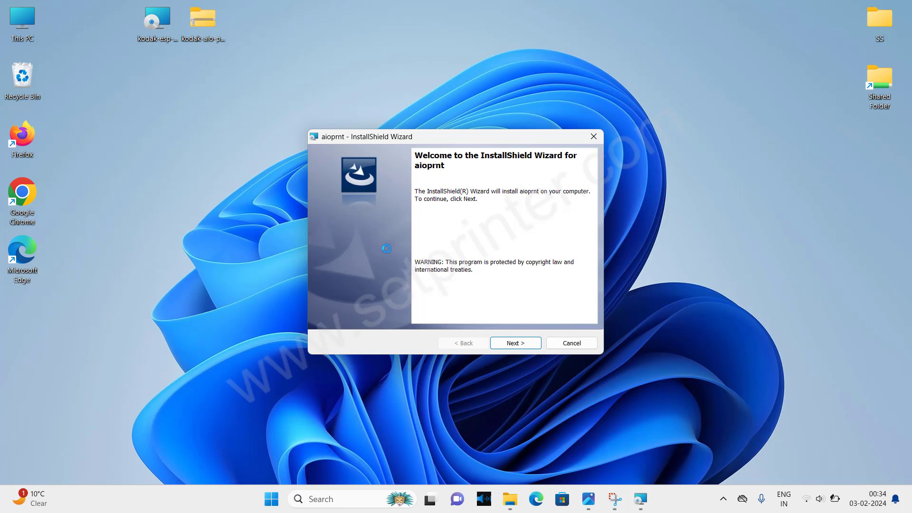
click(514, 343)
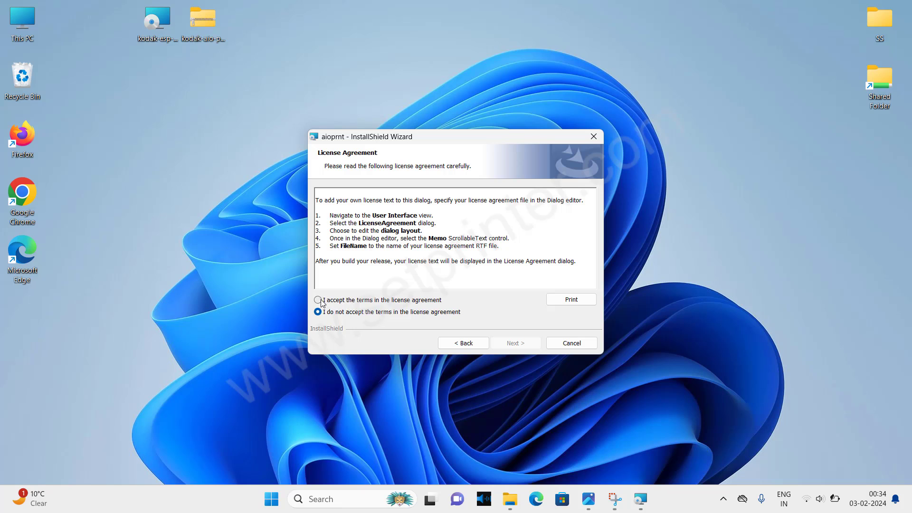
click(317, 299)
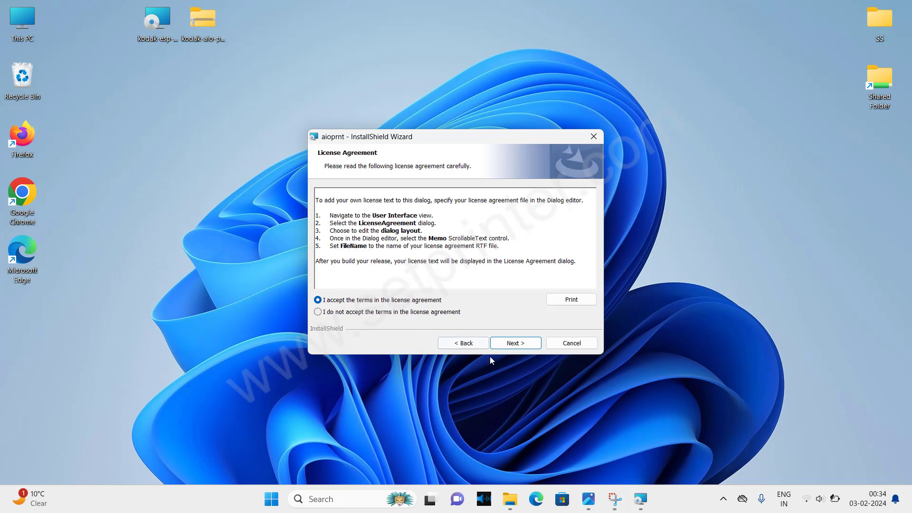
click(514, 343)
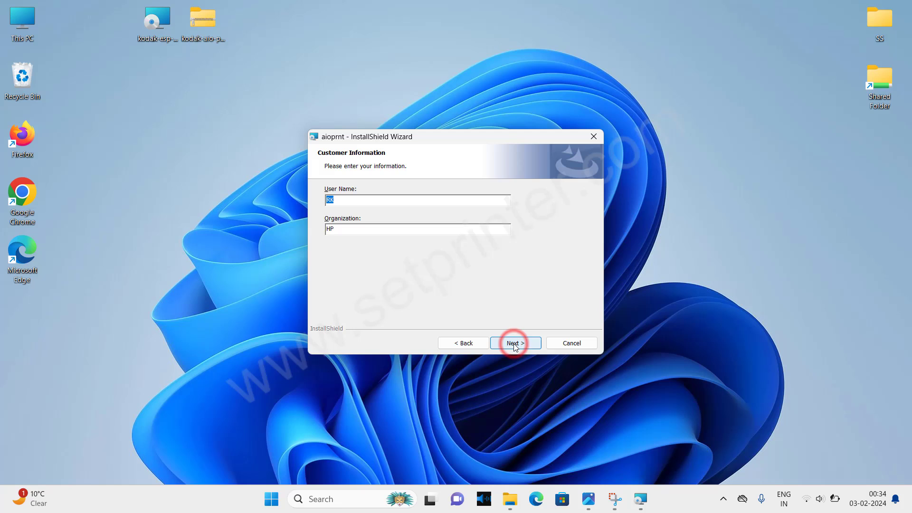
click(514, 343)
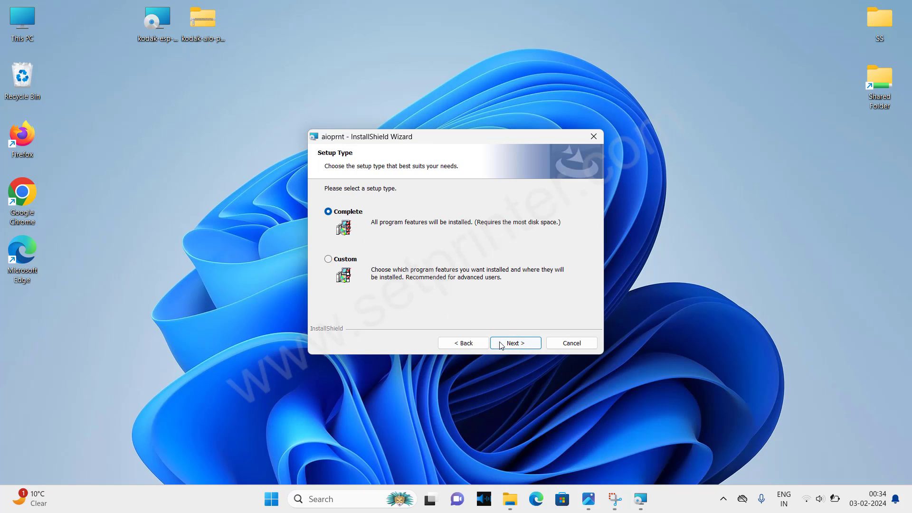
click(514, 343)
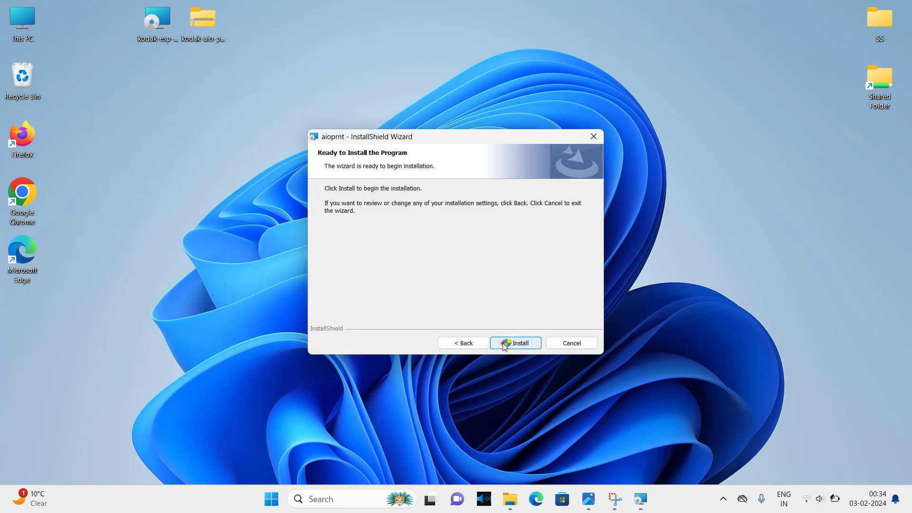
Step: Install aioprnt, acknowledge the attach-device notice and finish the wizard
click(514, 343)
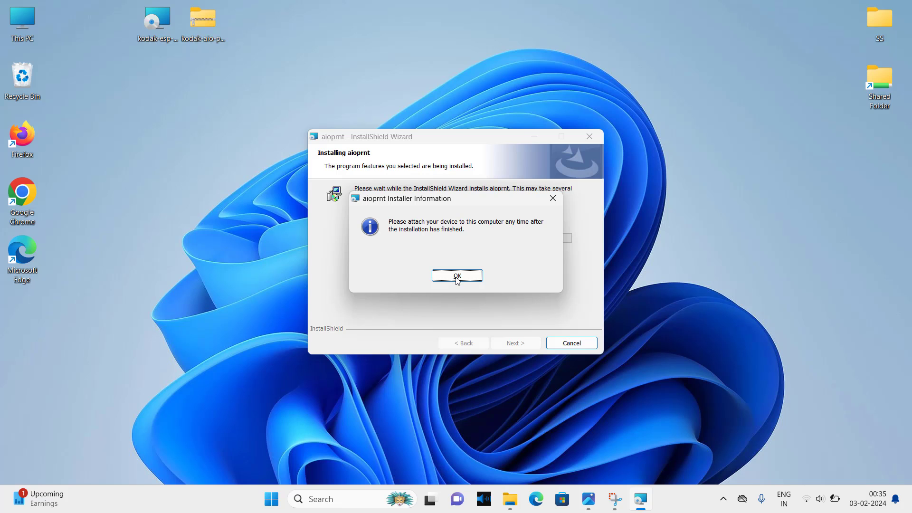
click(457, 276)
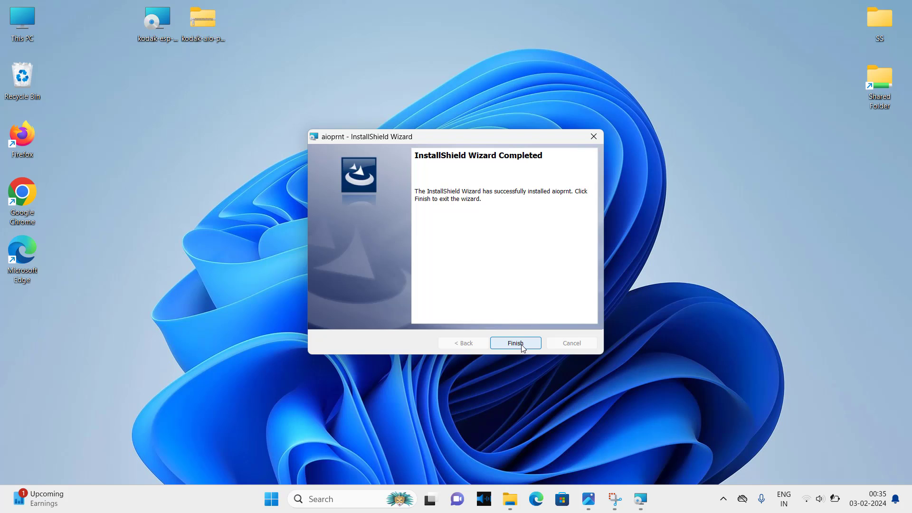
click(514, 343)
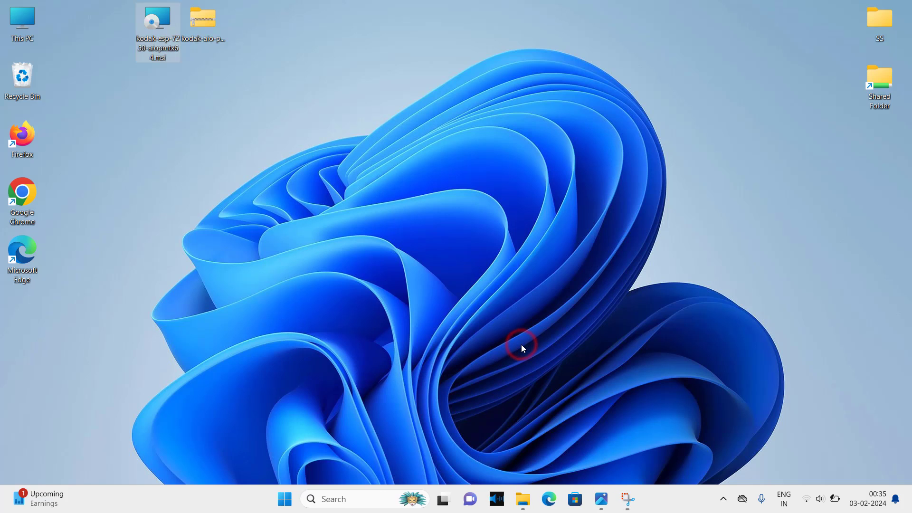
click(521, 346)
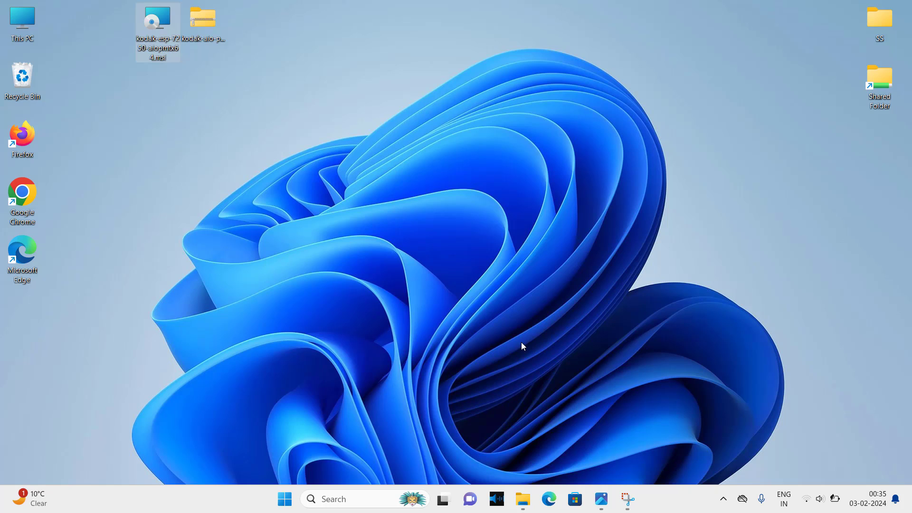
mouse_move(450, 303)
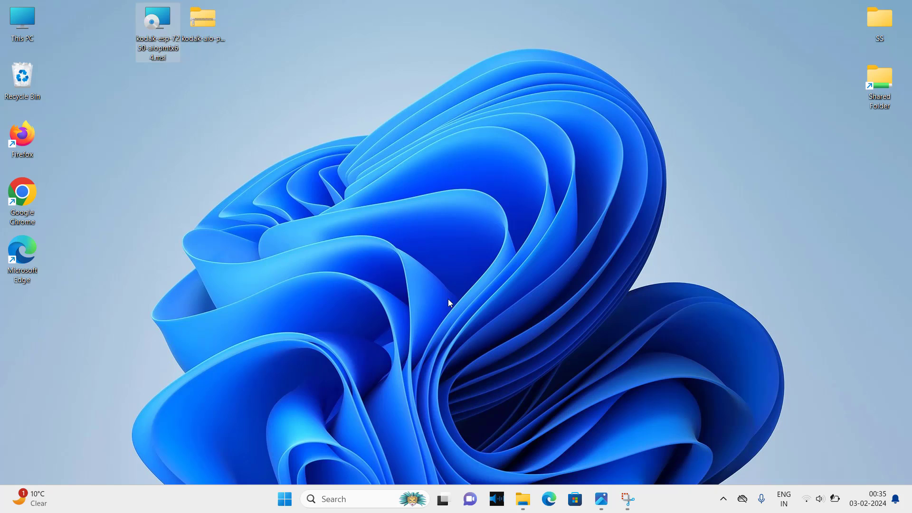
mouse_move(202, 19)
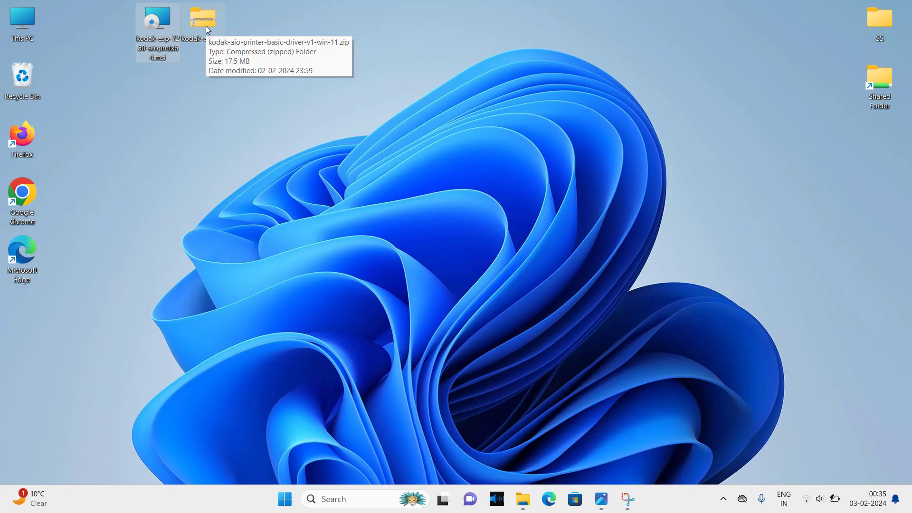
click(202, 20)
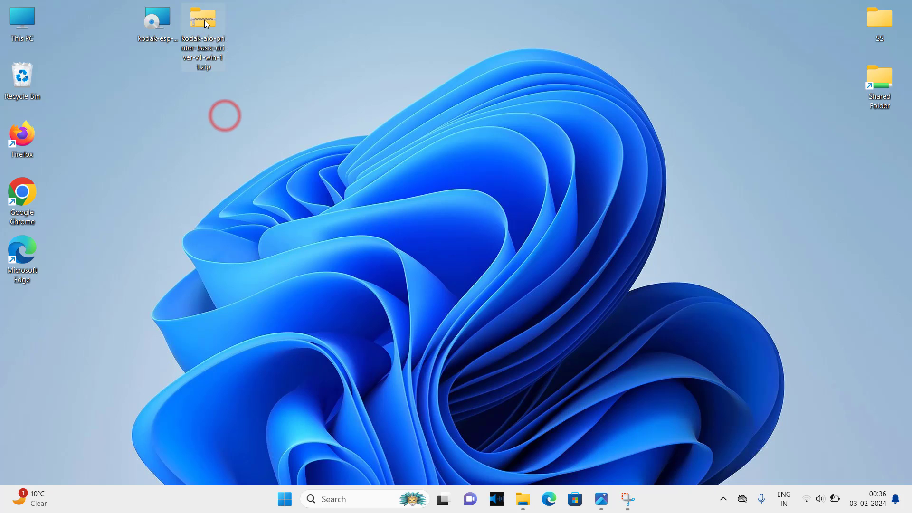
mouse_move(202, 20)
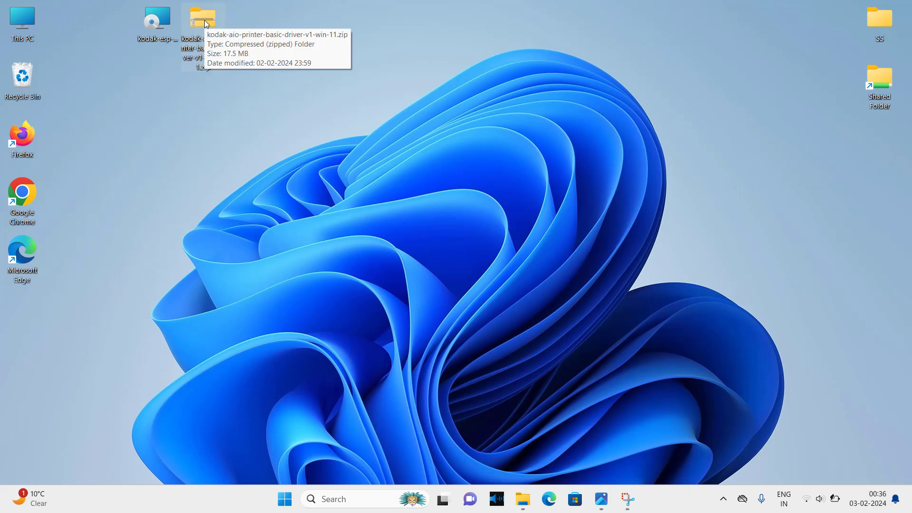
mouse_move(250, 132)
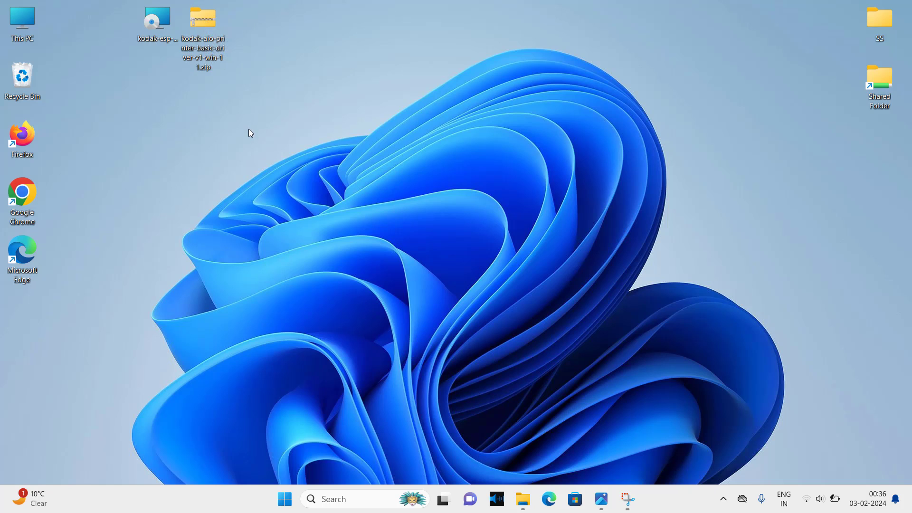
mouse_move(203, 23)
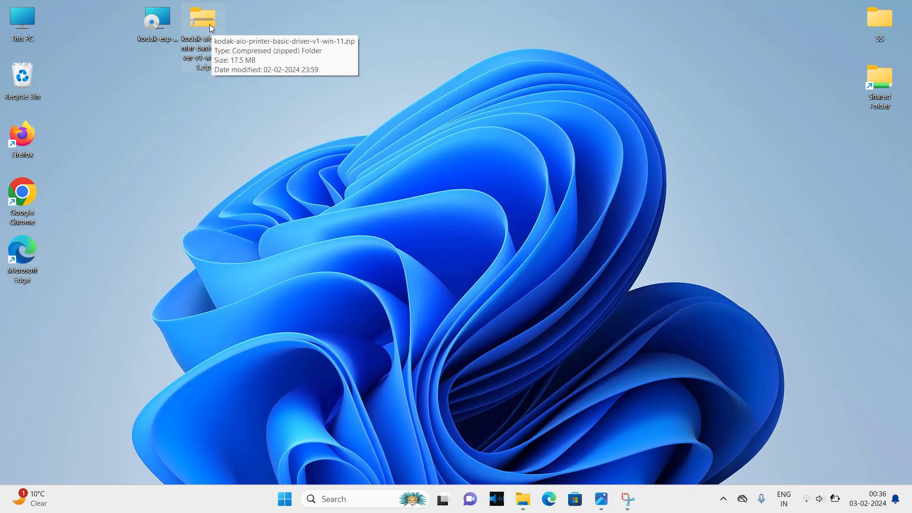
Step: Extract the Kodak basic driver zip to the suggested Desktop folder and check EKIJ5000.inf is present
click(202, 22)
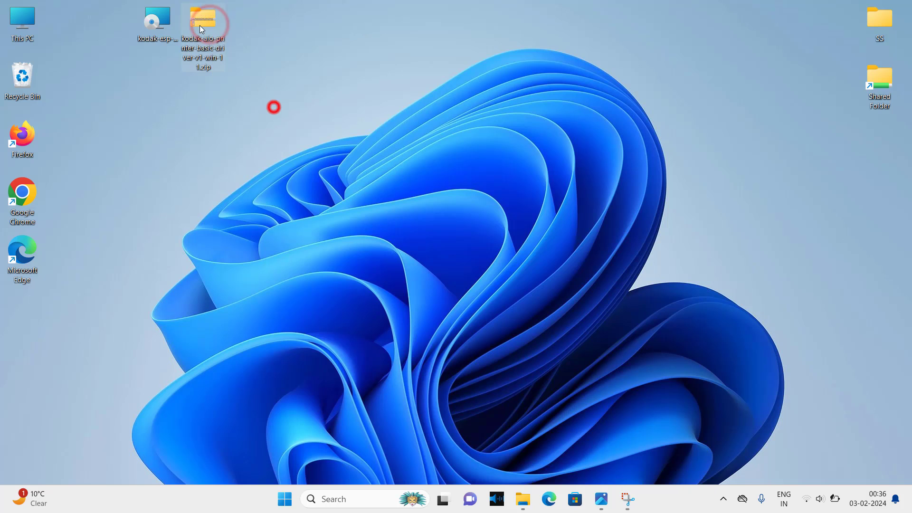
double_click(202, 26)
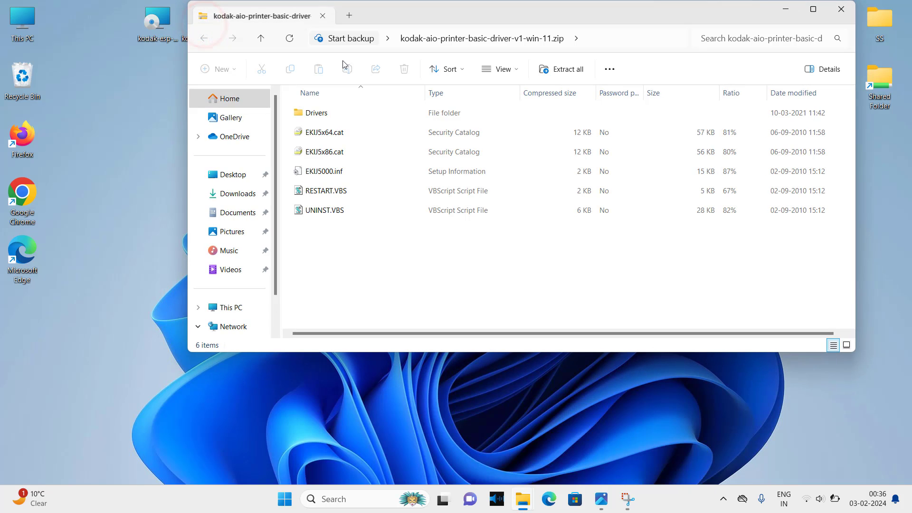
mouse_move(562, 69)
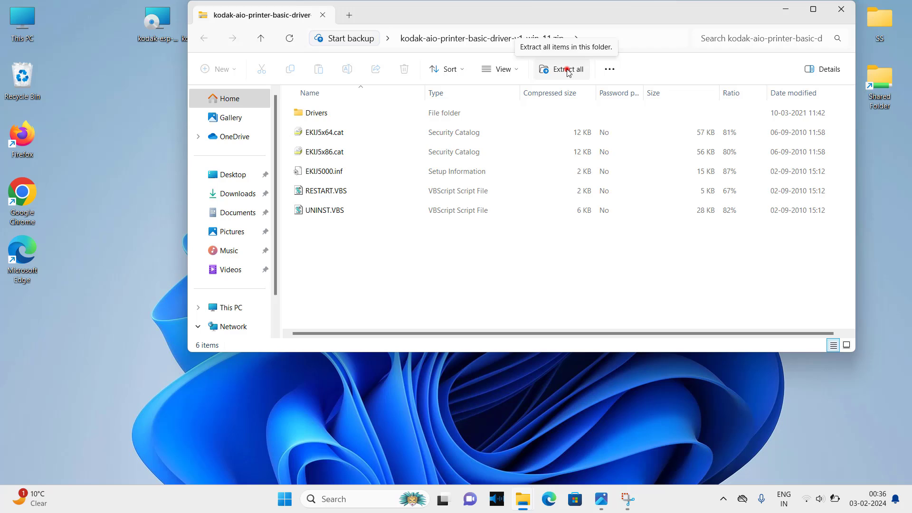
click(561, 69)
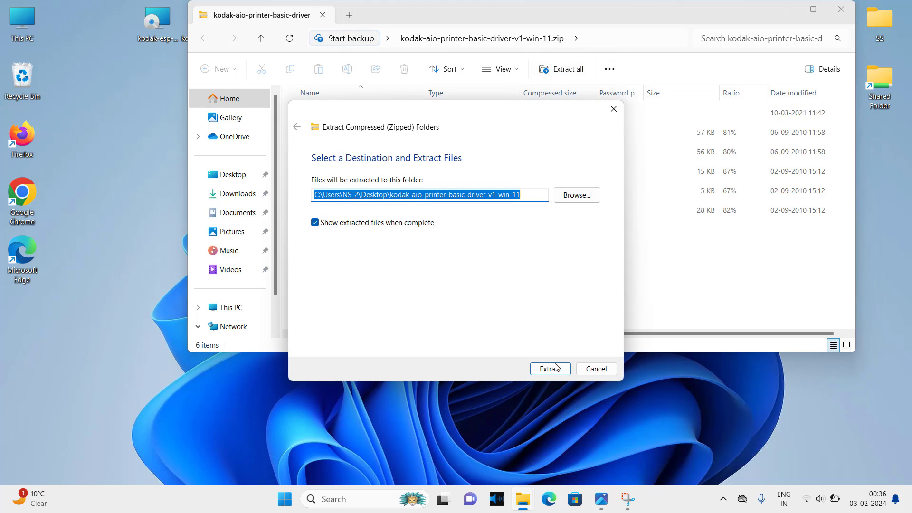
click(549, 369)
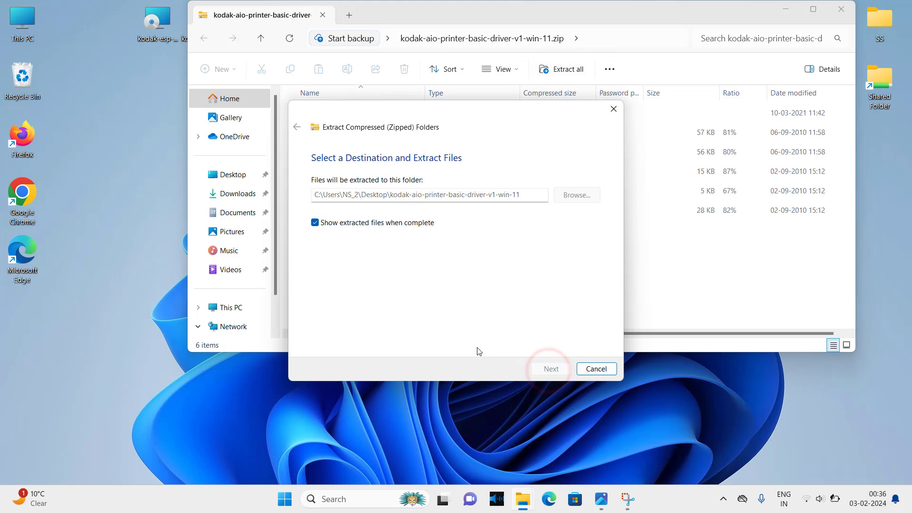
click(549, 369)
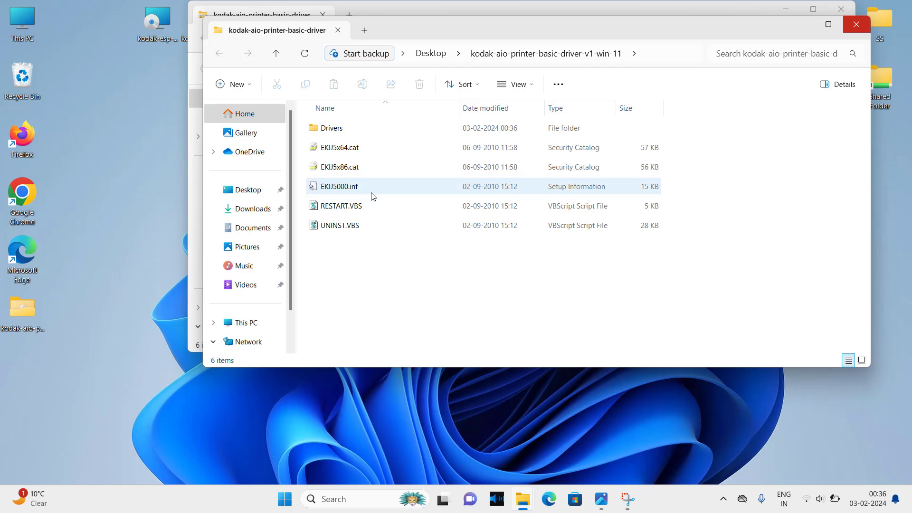
mouse_move(338, 191)
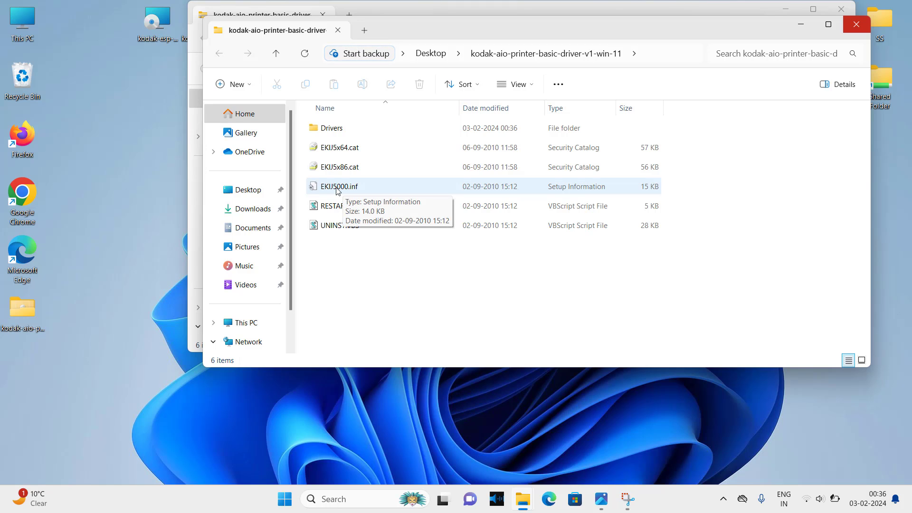
click(339, 186)
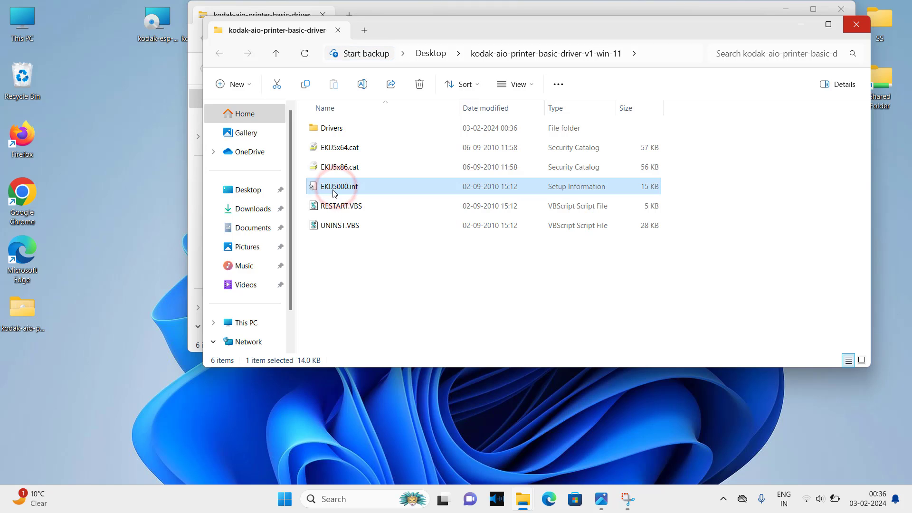
mouse_move(340, 186)
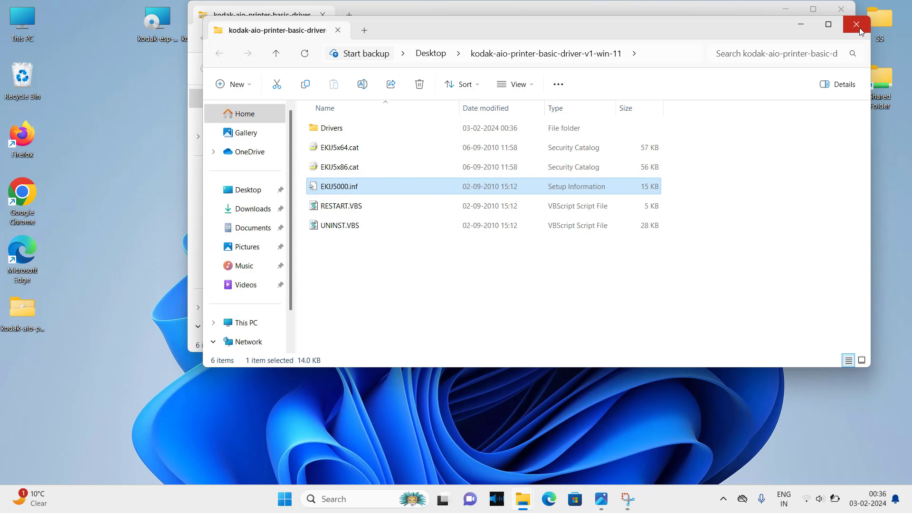
click(855, 24)
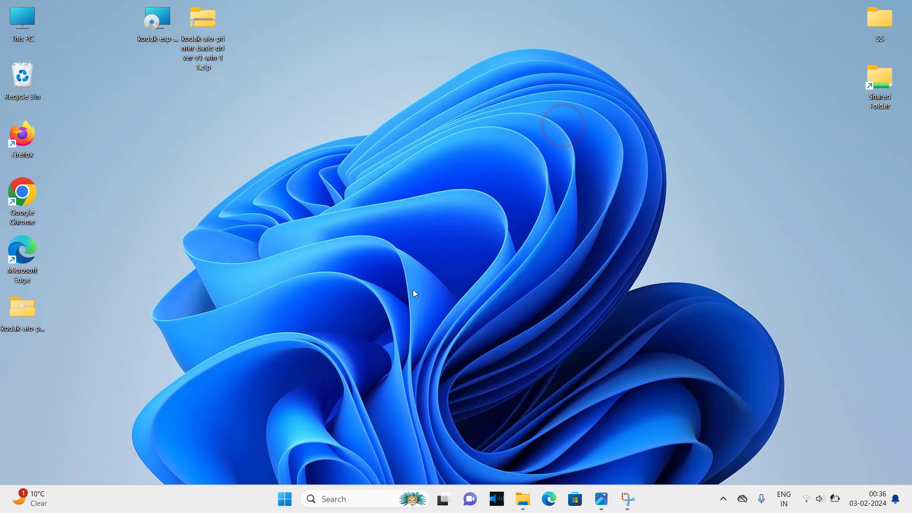
Step: Launch Settings from Start and go to the Bluetooth & devices page
click(284, 499)
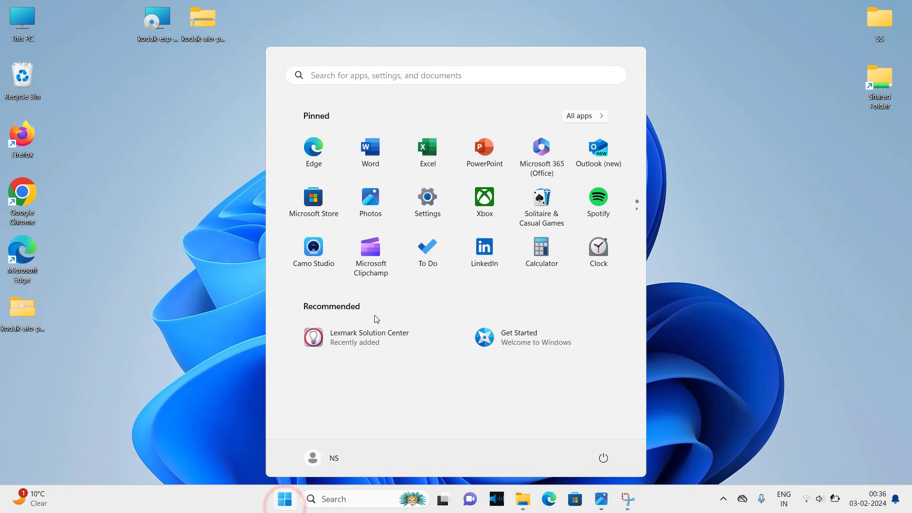
click(427, 199)
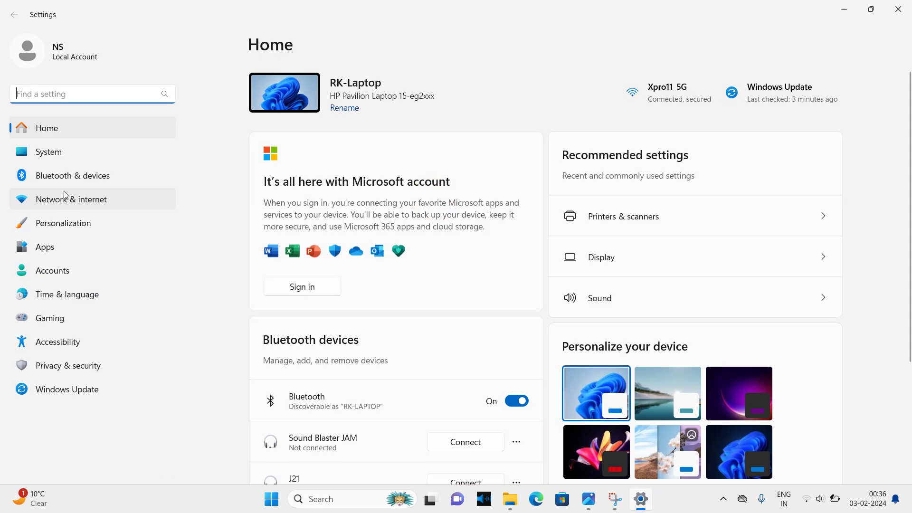
click(74, 174)
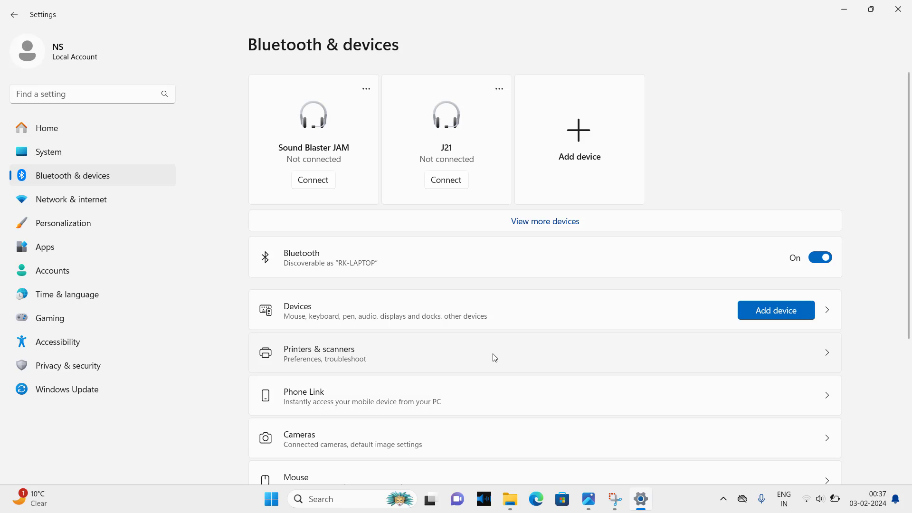
Step: In Printers & scanners, search for a device and choose to add the unlisted printer manually
click(319, 353)
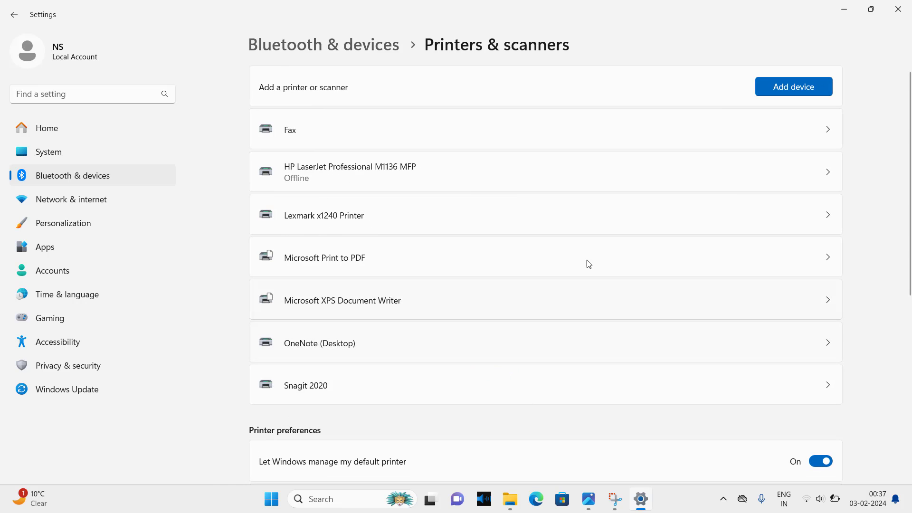
mouse_move(792, 86)
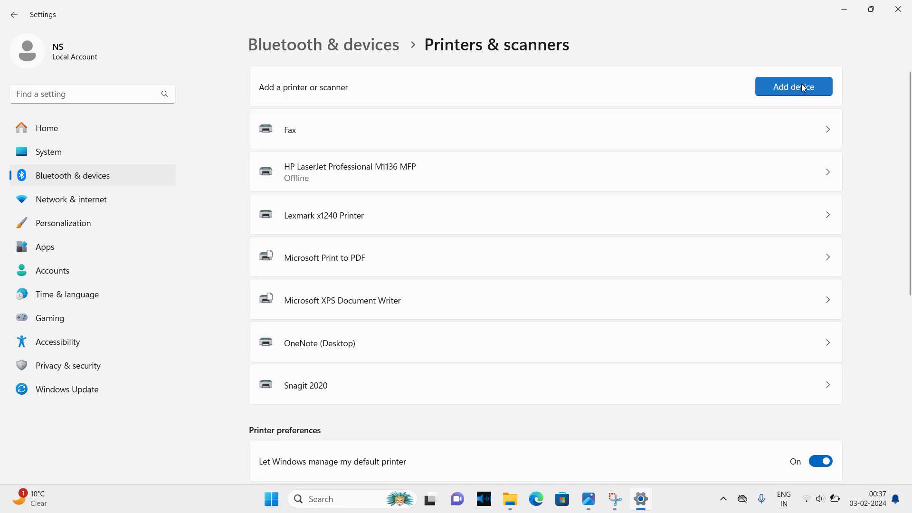
click(792, 87)
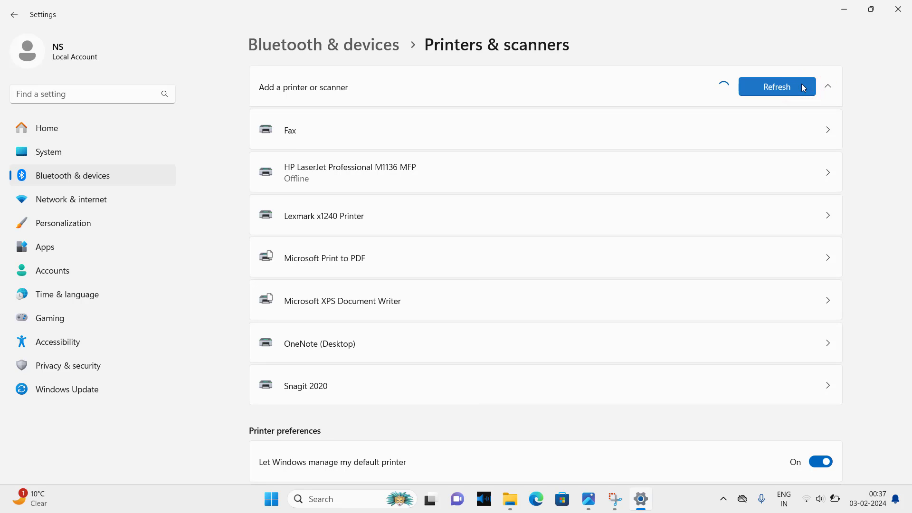
click(776, 87)
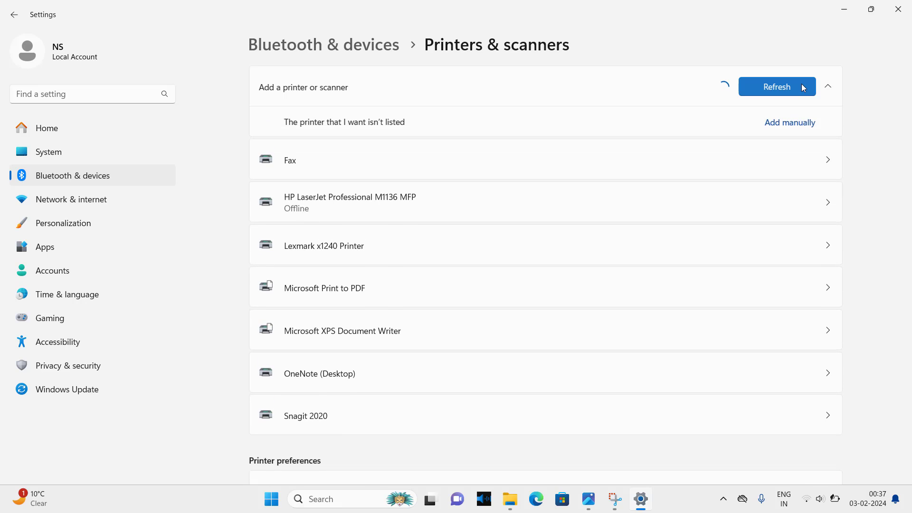
mouse_move(778, 130)
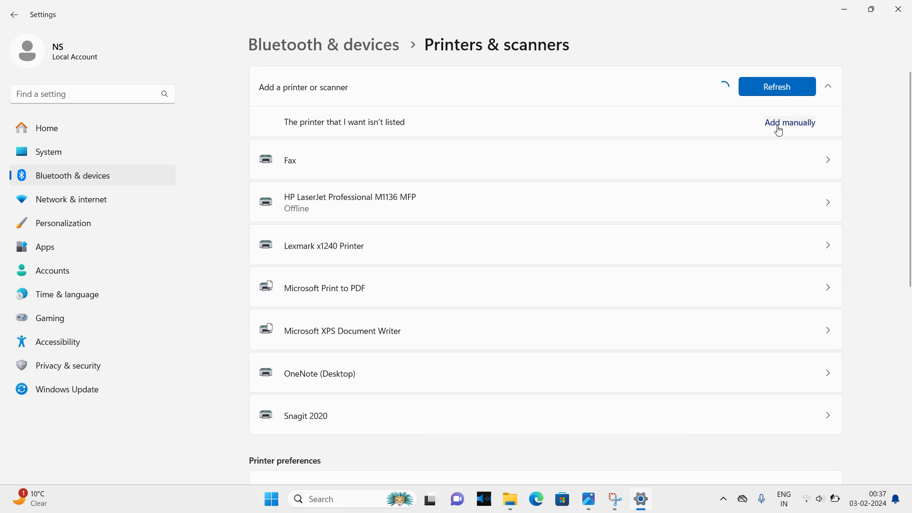
click(790, 122)
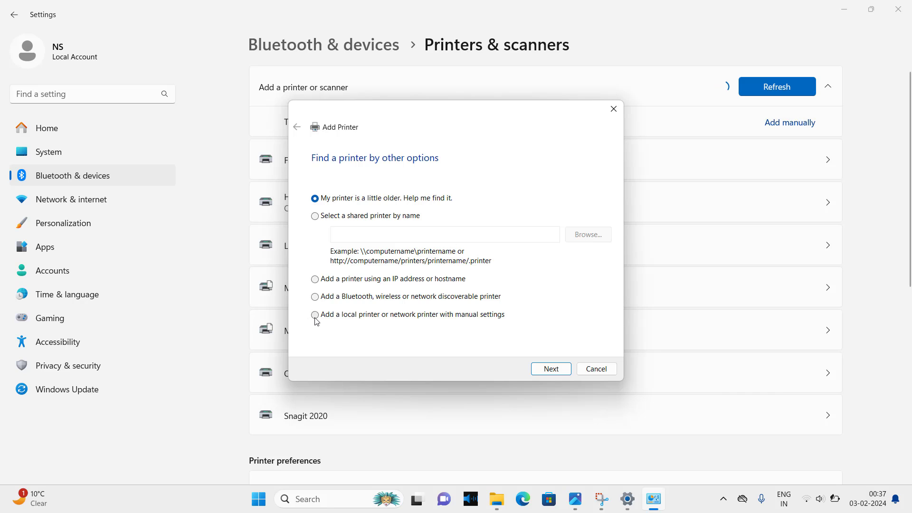
Step: Choose 'Add a local printer or network printer with manual settings' and continue to the port step
click(314, 314)
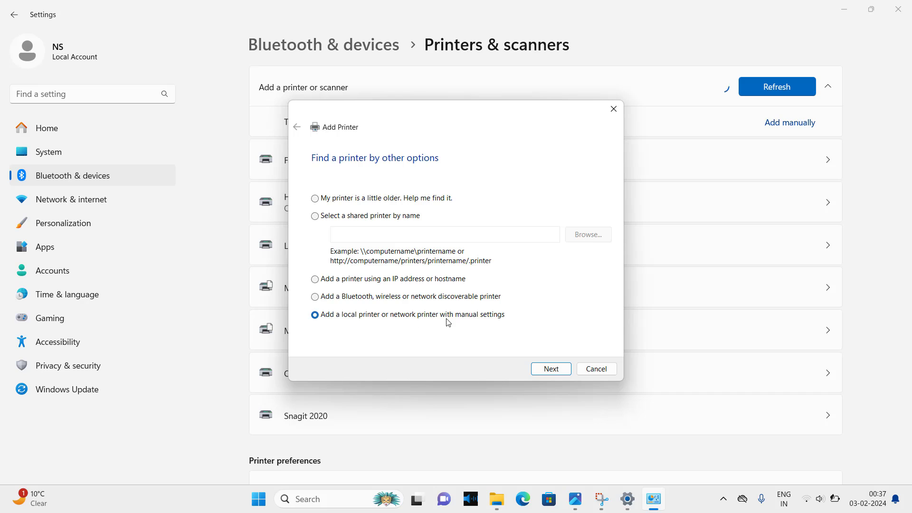
mouse_move(536, 327)
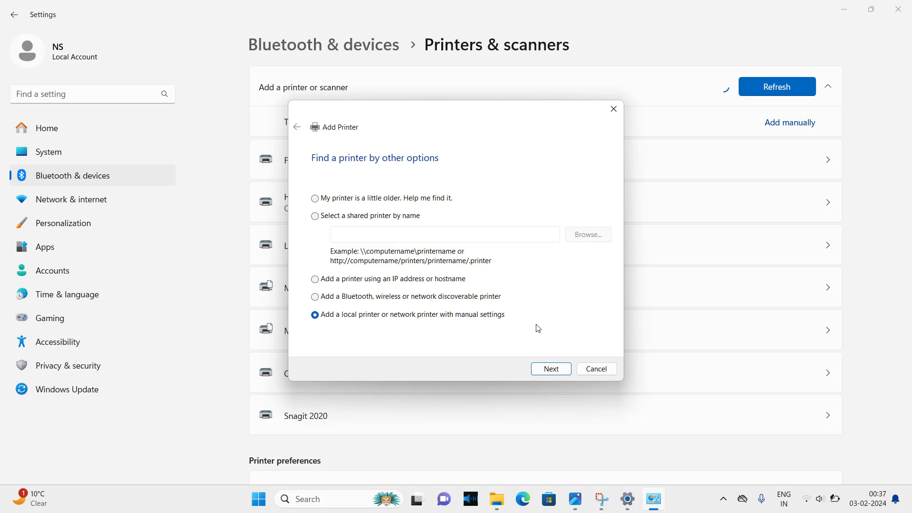
mouse_move(540, 336)
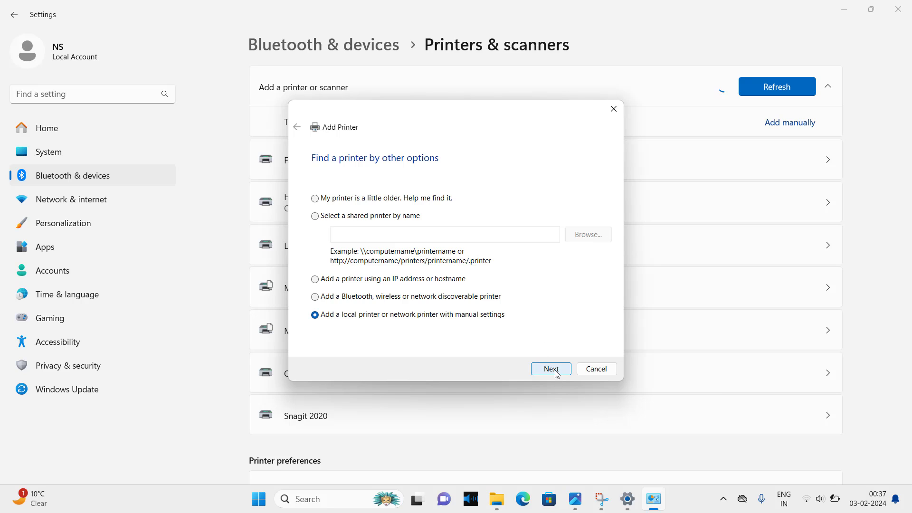
click(550, 369)
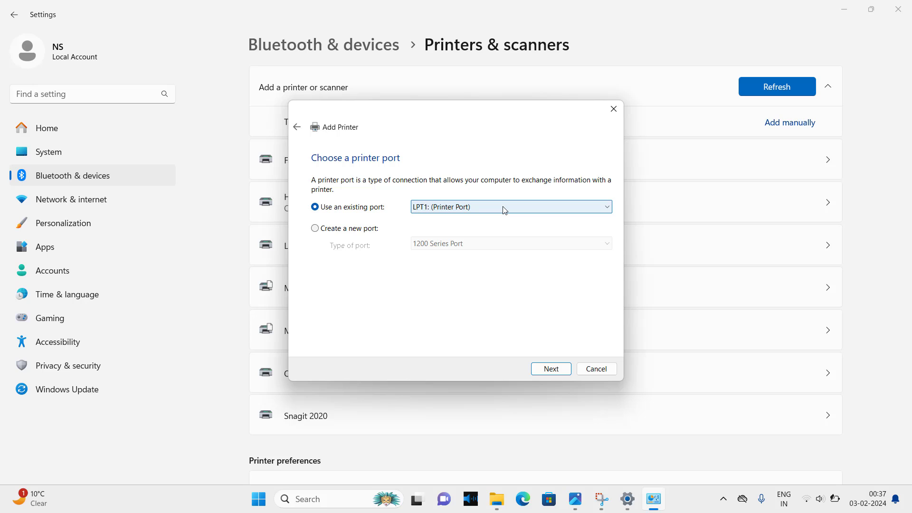
Step: Select existing port USB002 (Virtual Printer Port for USB) and continue to driver selection
click(510, 206)
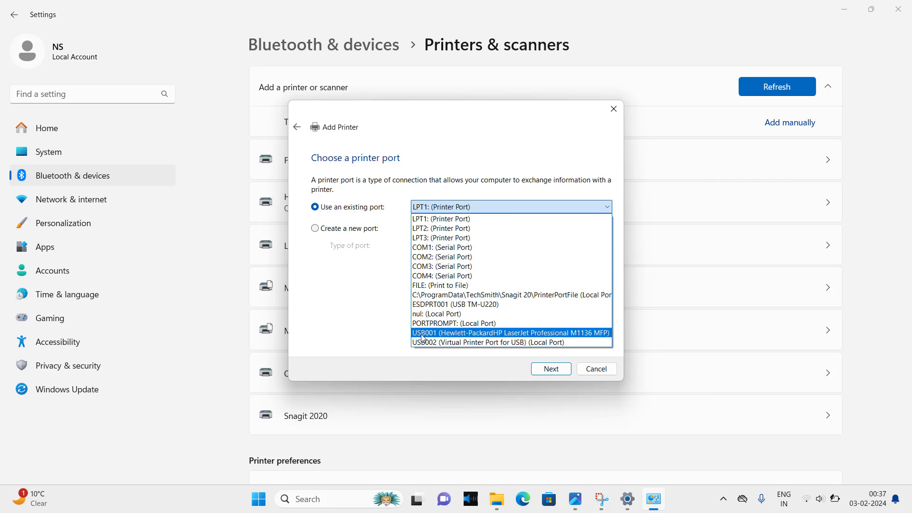
mouse_move(437, 337)
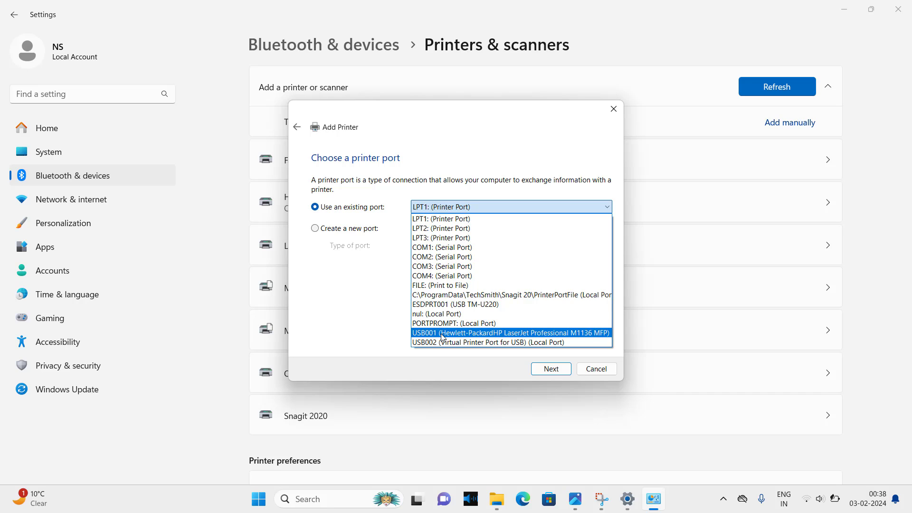
mouse_move(550, 337)
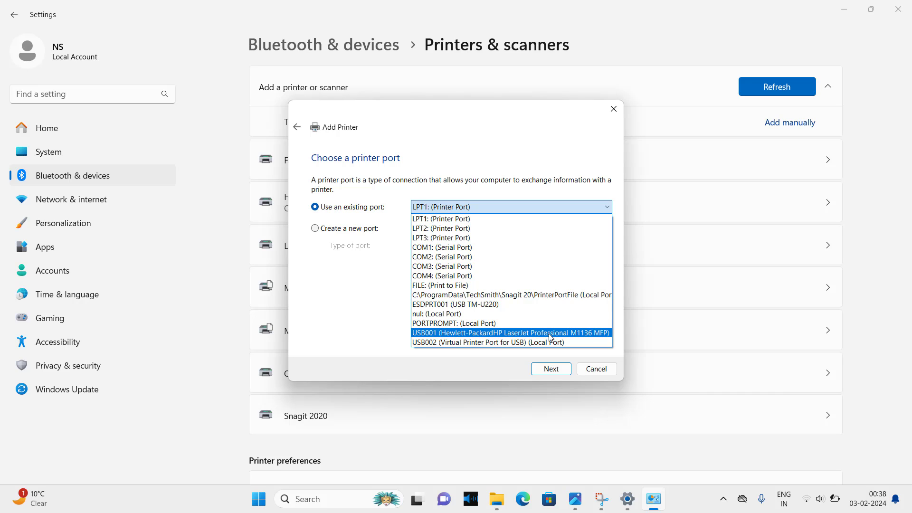
mouse_move(600, 338)
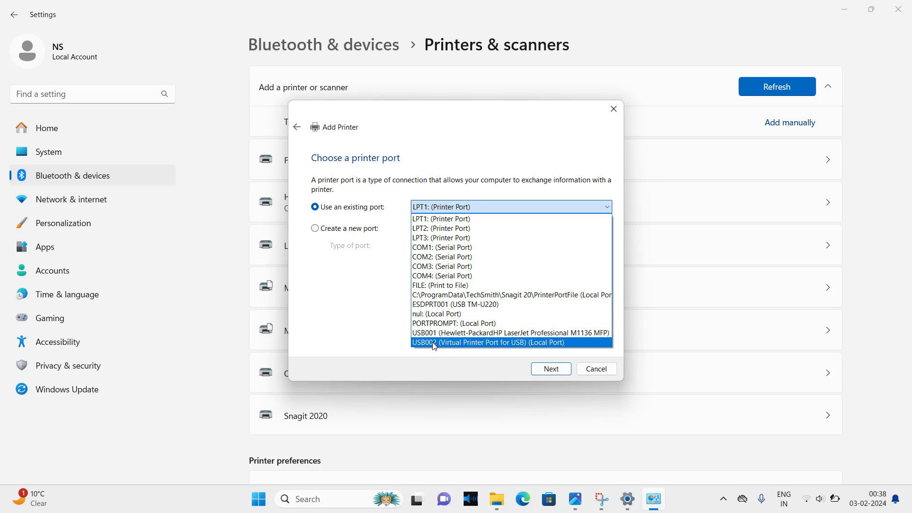
mouse_move(514, 348)
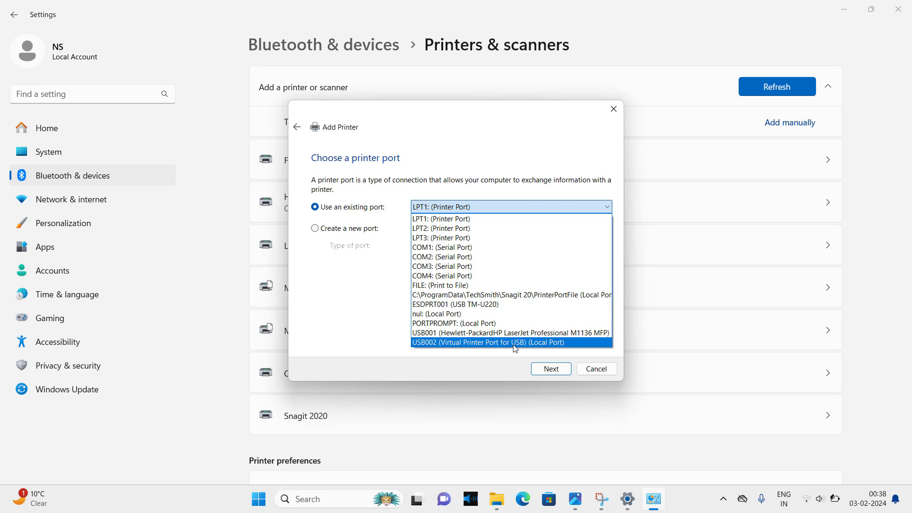
click(488, 342)
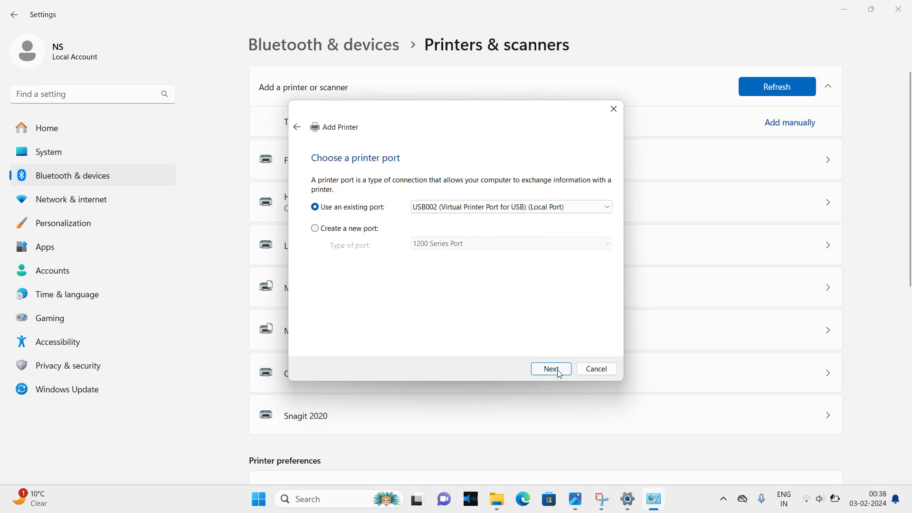
click(550, 369)
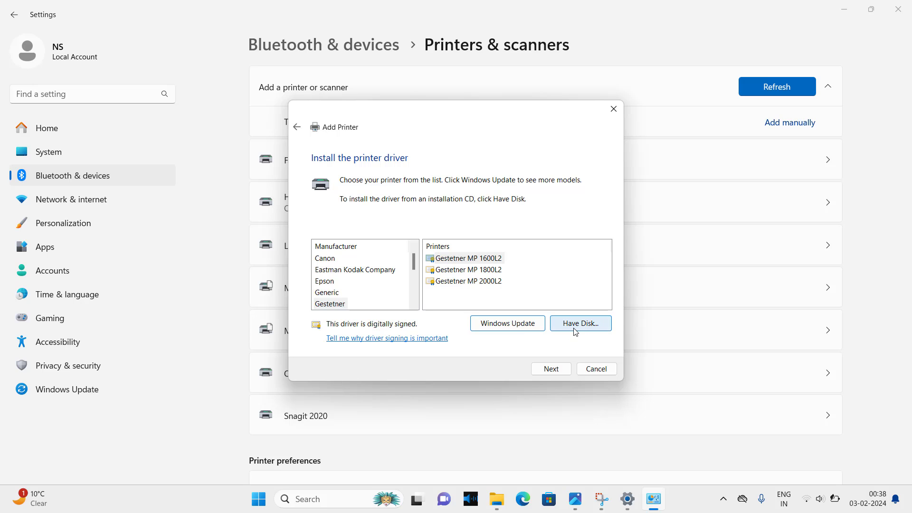
Step: Via Have Disk, browse to the Desktop kodak-aio-printer-basic-driver-v1-win-11 folder and load EKU5000.inf
click(579, 323)
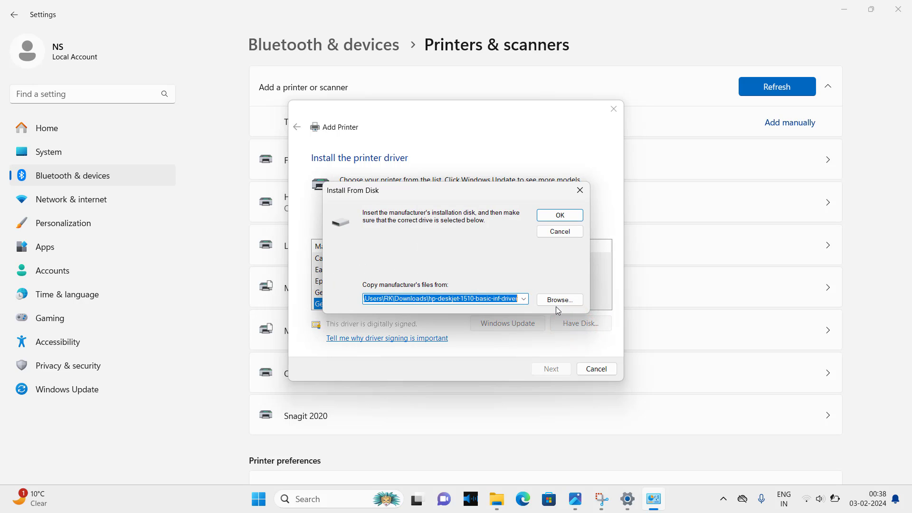
click(559, 299)
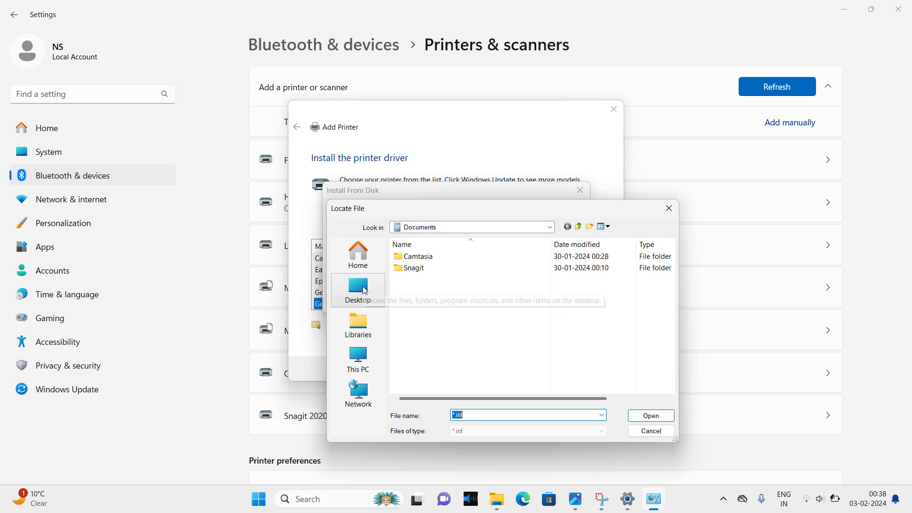
click(358, 290)
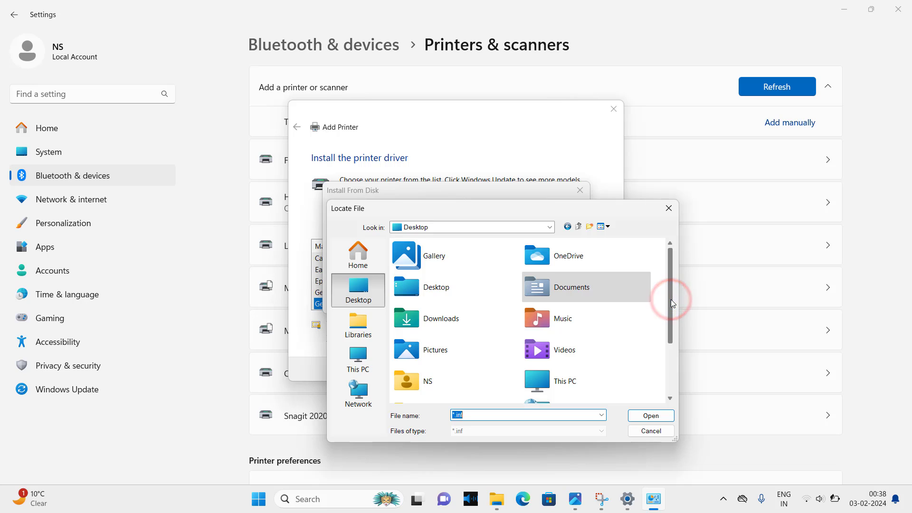
scroll(down, 3)
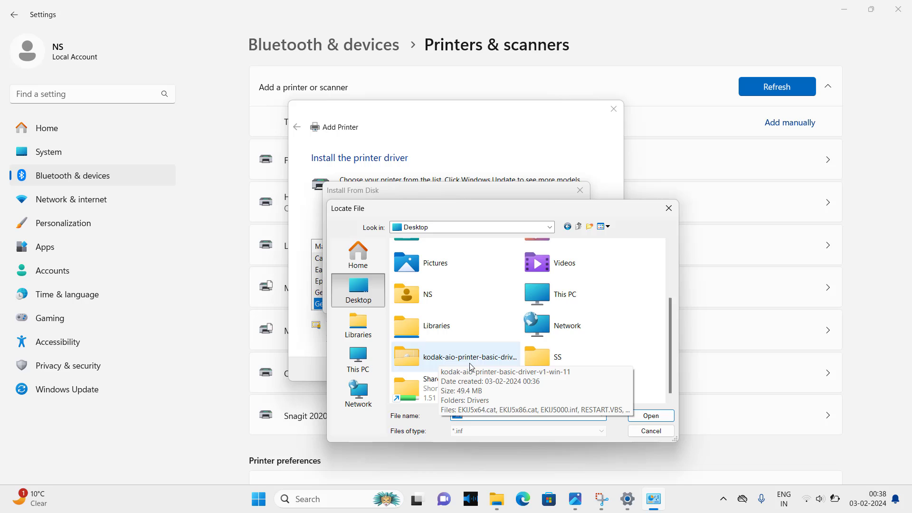
double_click(466, 357)
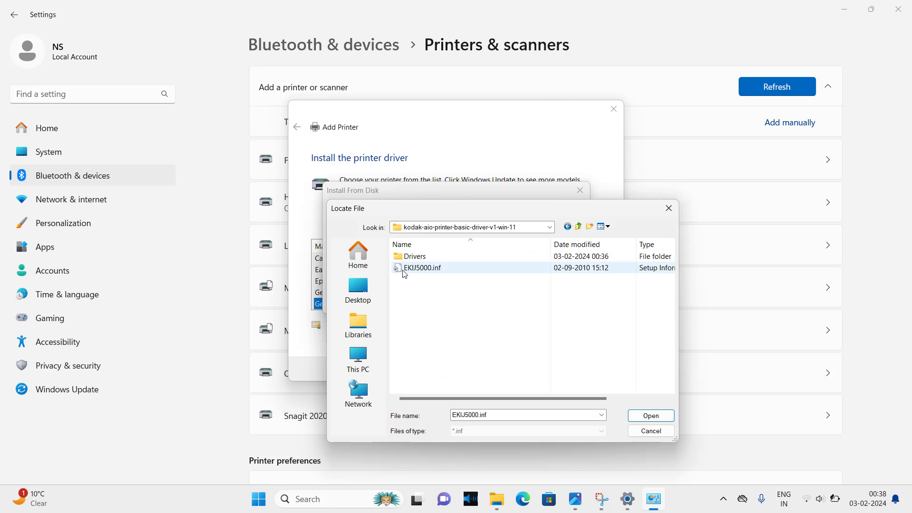
mouse_move(416, 268)
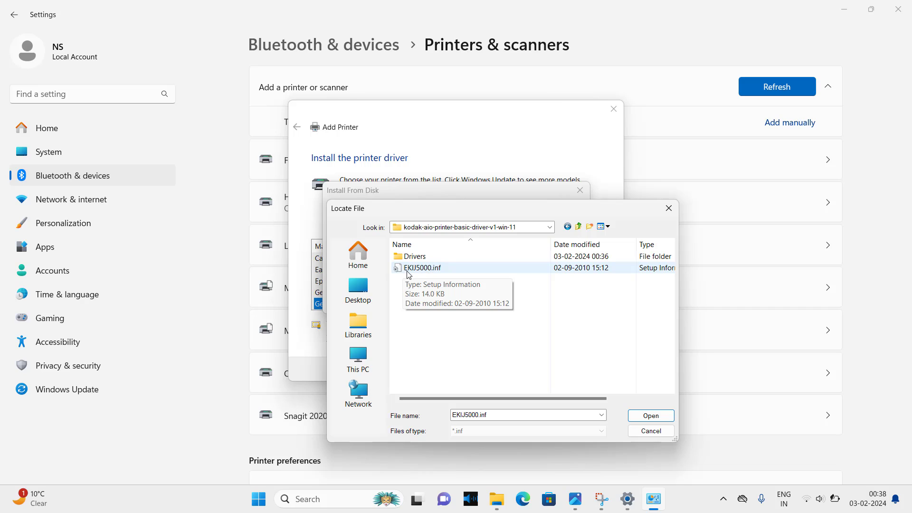
mouse_move(422, 276)
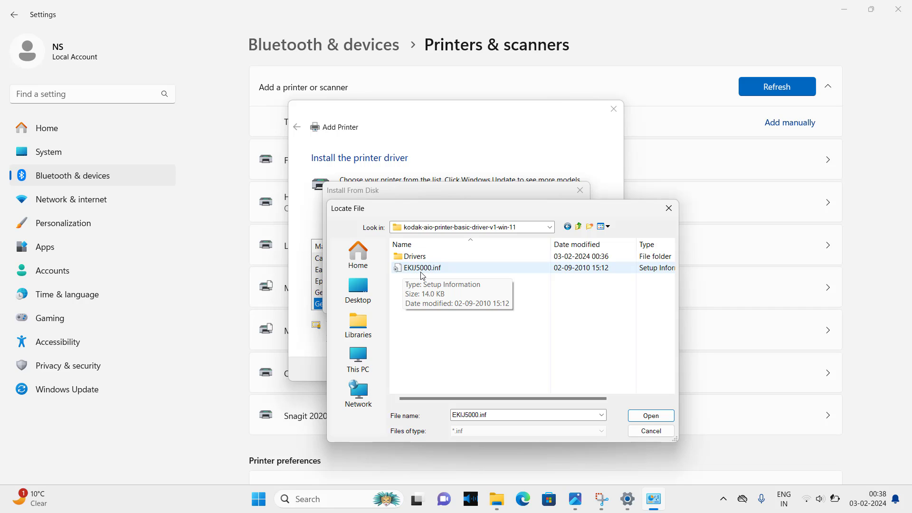
mouse_move(453, 276)
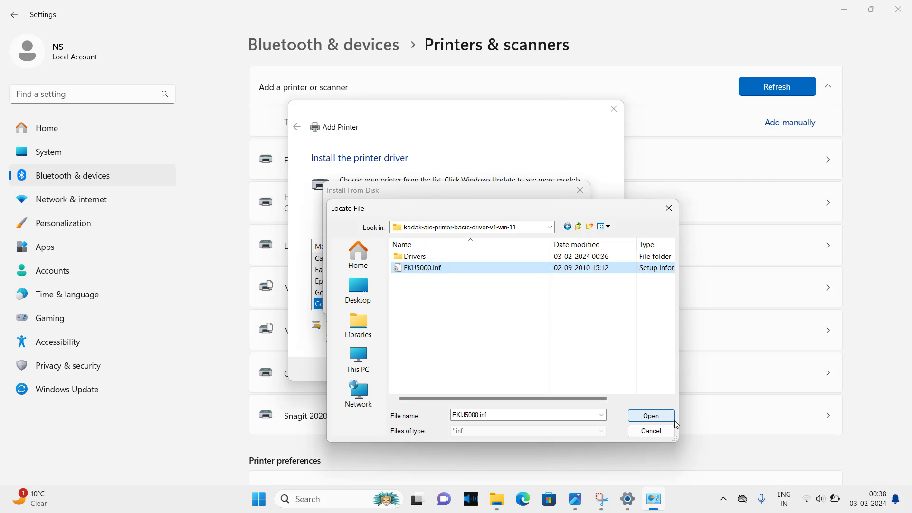
click(650, 415)
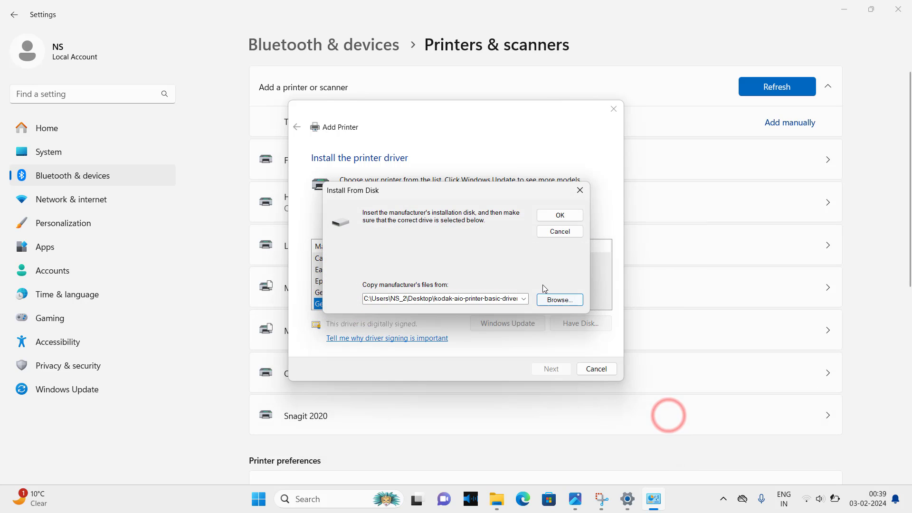
click(559, 215)
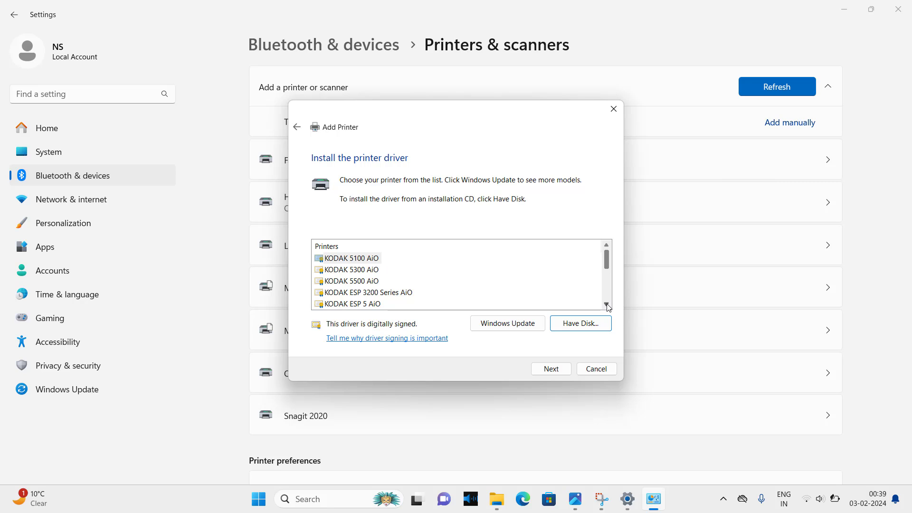
mouse_move(607, 307)
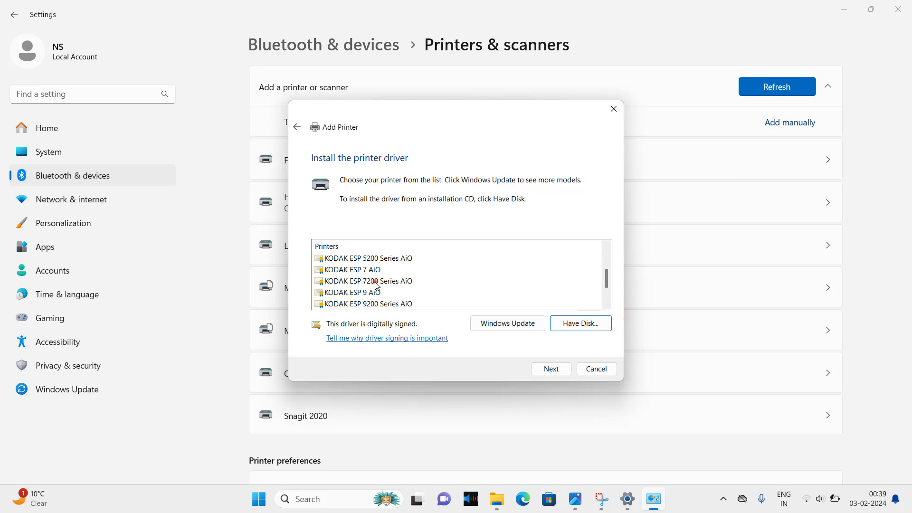
Step: Select the KODAK ESP 7200 Series AiO driver and continue to the printer-name step
click(364, 281)
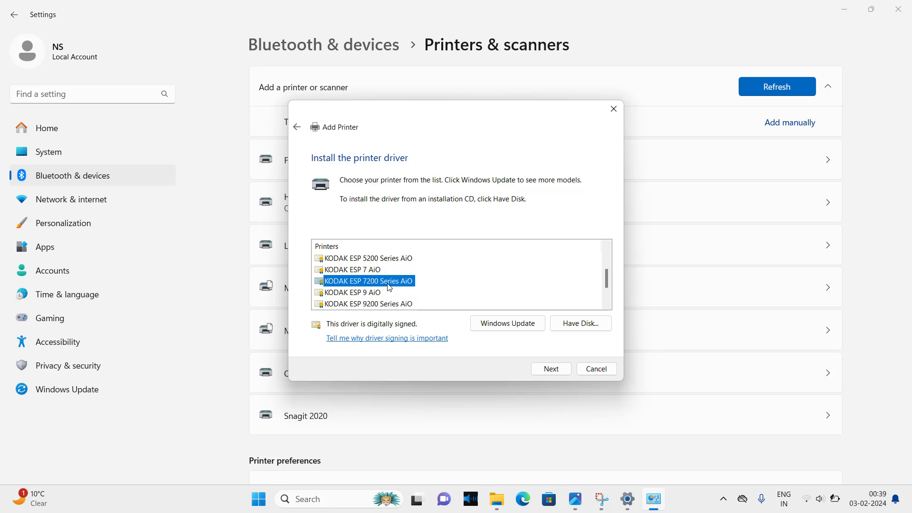
mouse_move(338, 285)
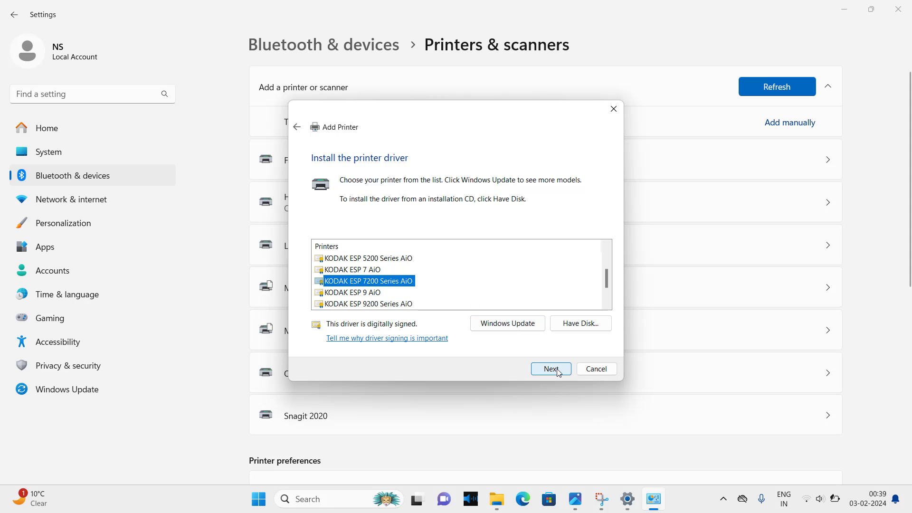
click(550, 368)
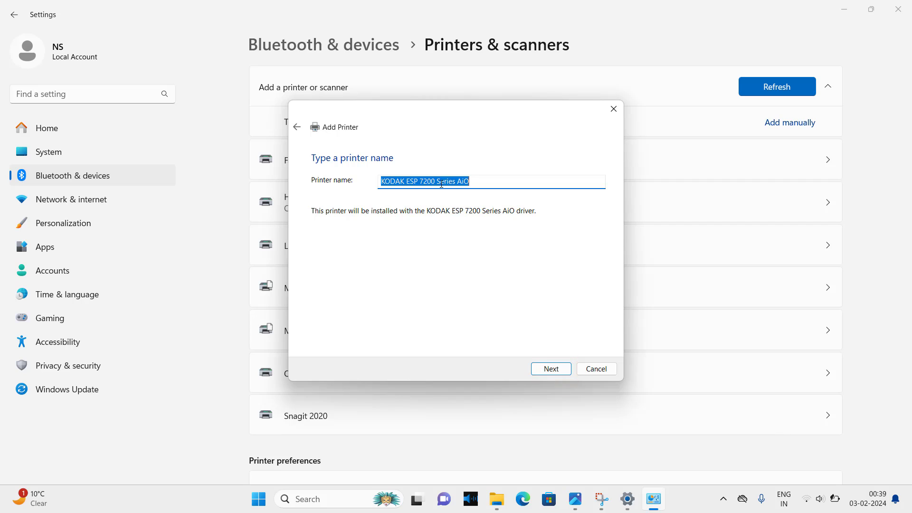
Step: Change the suggested printer name to KODAK ESP 7250 and continue
click(425, 180)
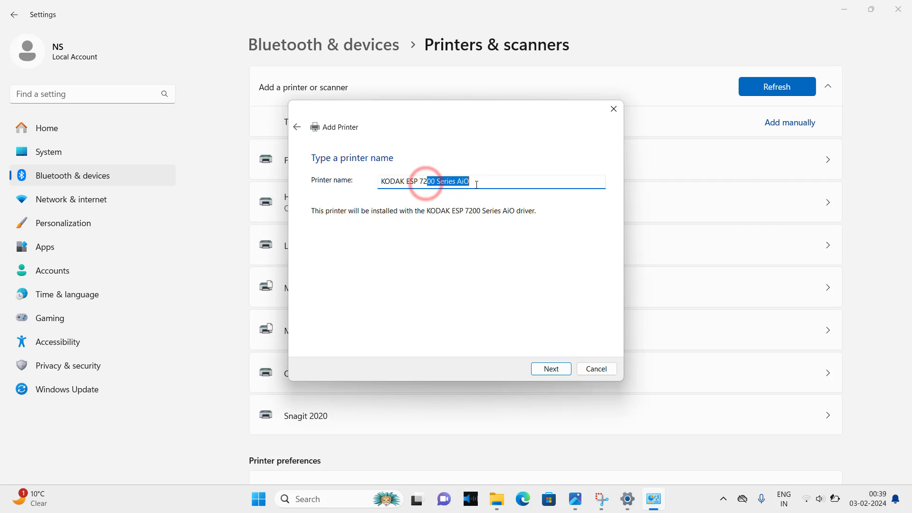
text(250)
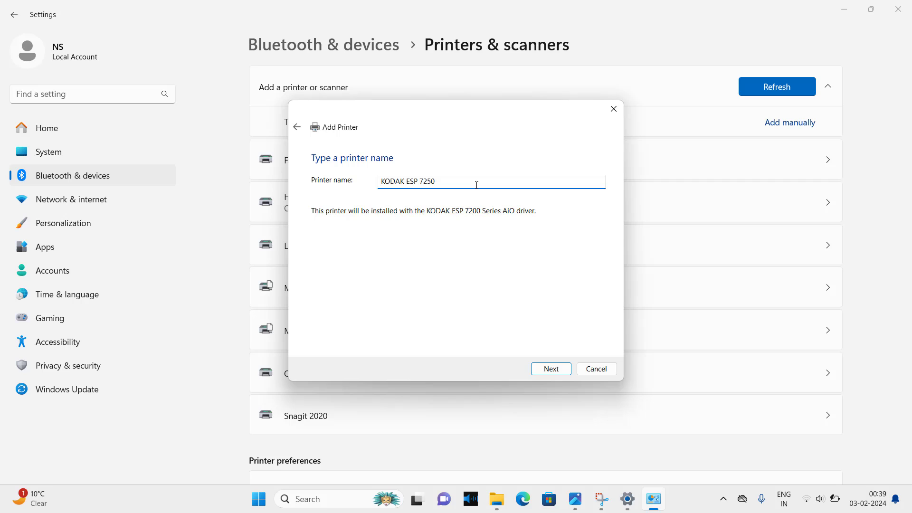
click(550, 369)
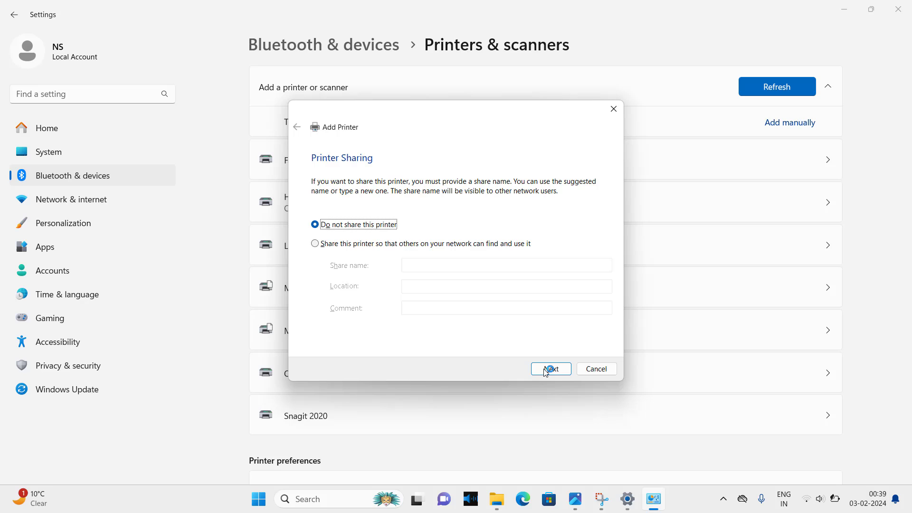
mouse_move(375, 261)
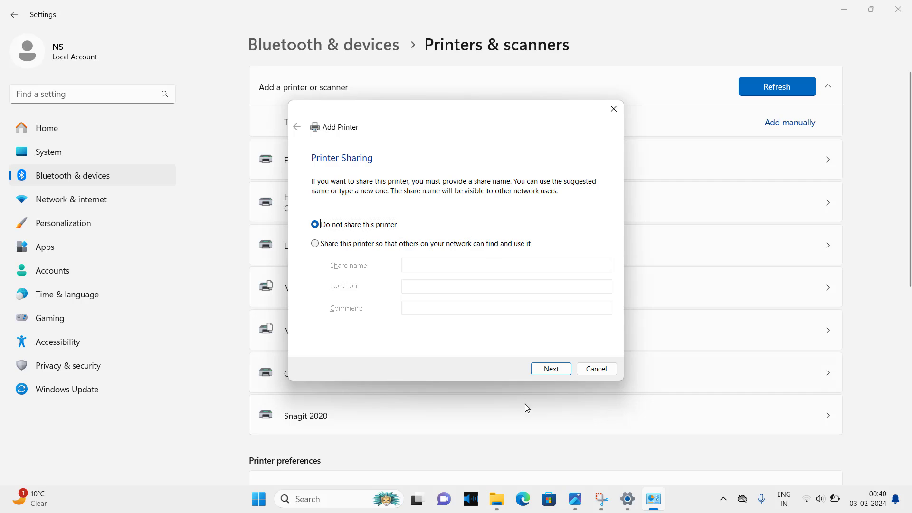
Step: Keep 'Do not share this printer' selected and finish the Add Printer wizard
click(550, 368)
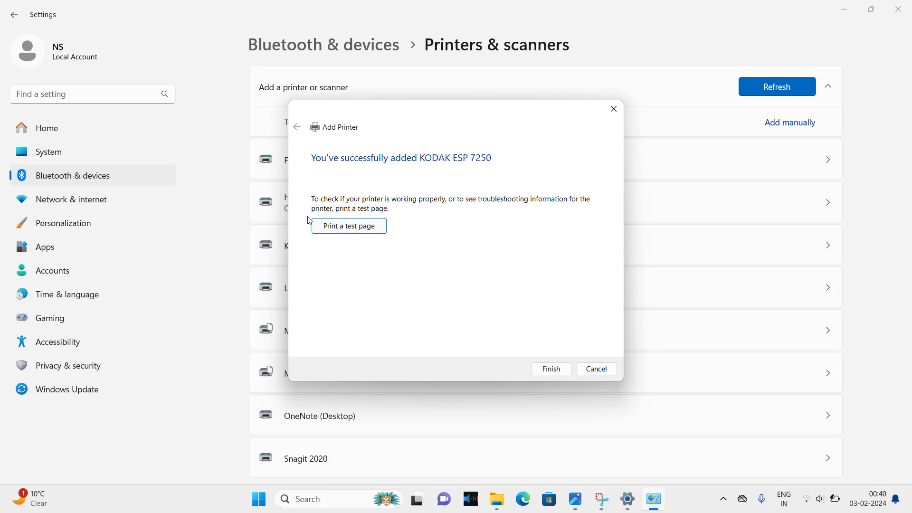
mouse_move(505, 348)
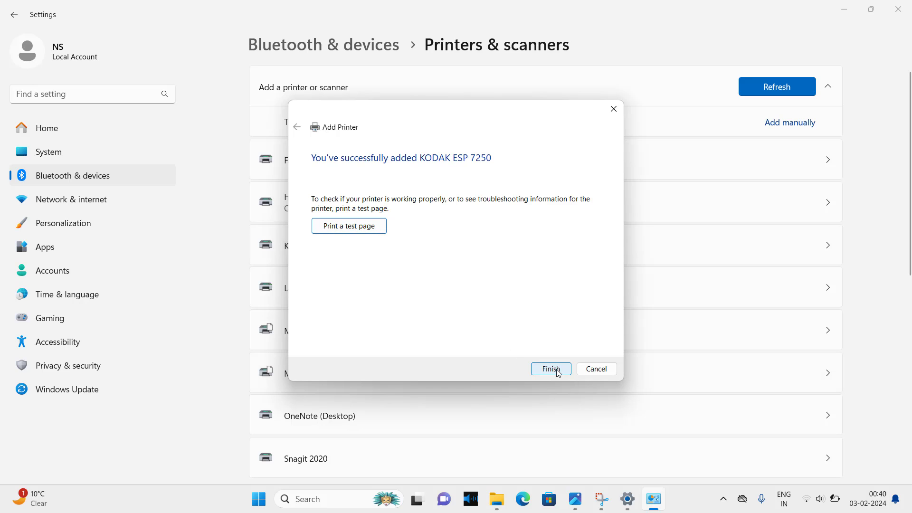
click(550, 368)
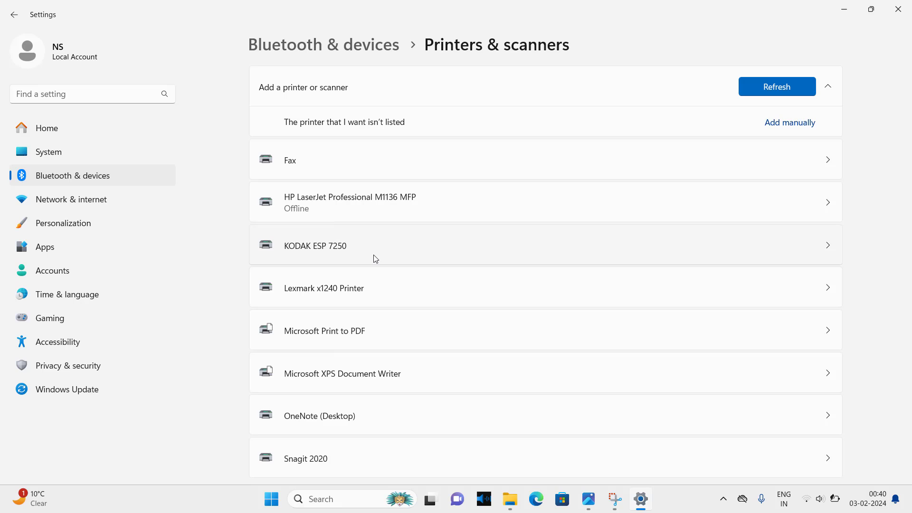
Step: Open the KODAK ESP 7250 page from the Printers & scanners list, showing it Idle
click(374, 252)
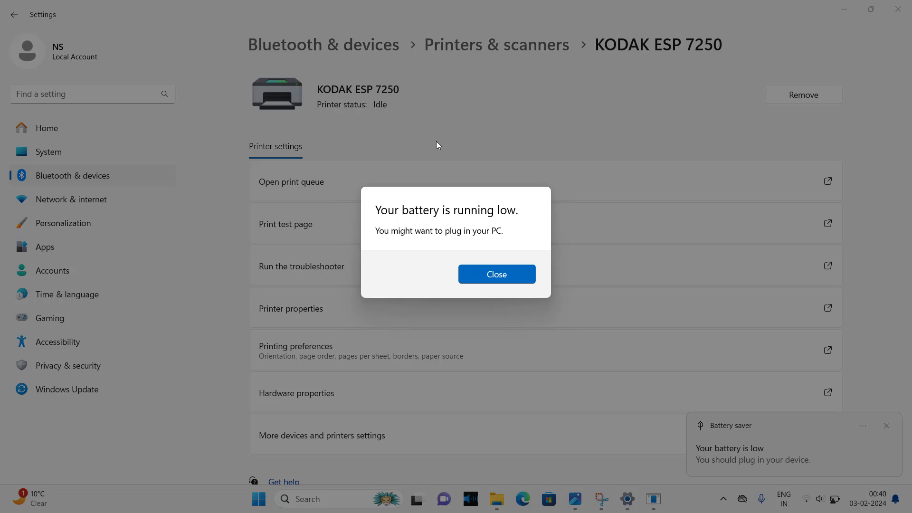
mouse_move(528, 135)
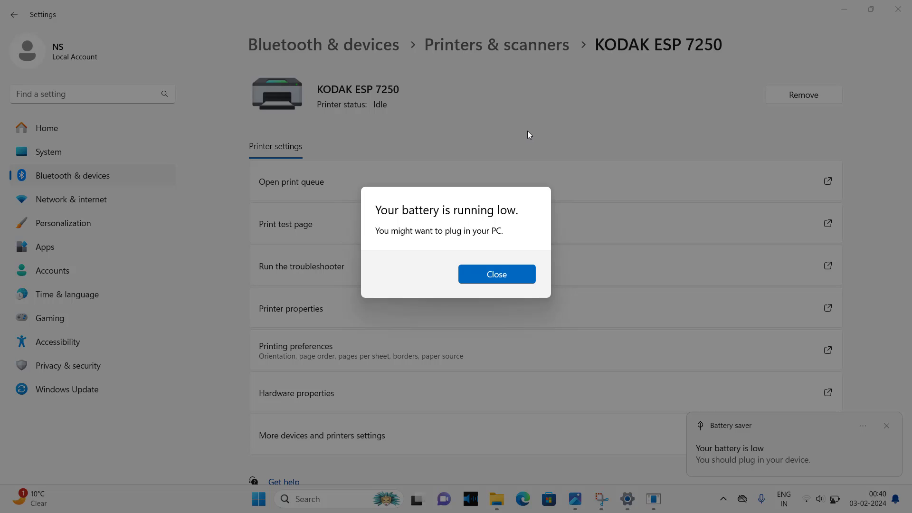